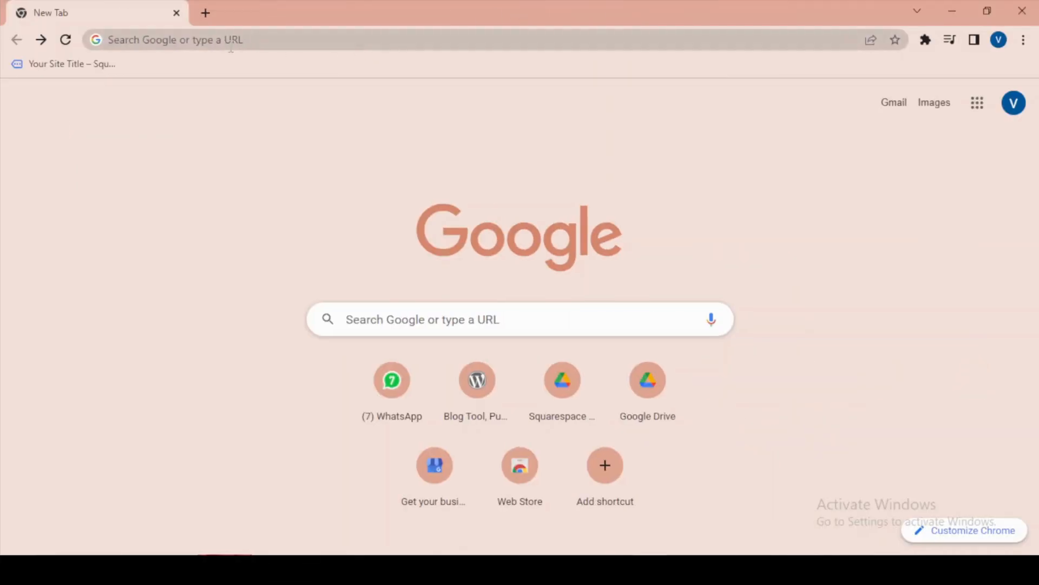
Search Google for 'google tag manager' and open the Tag Manager website.
{"action": "left_click", "coordinate": [199, 40]}
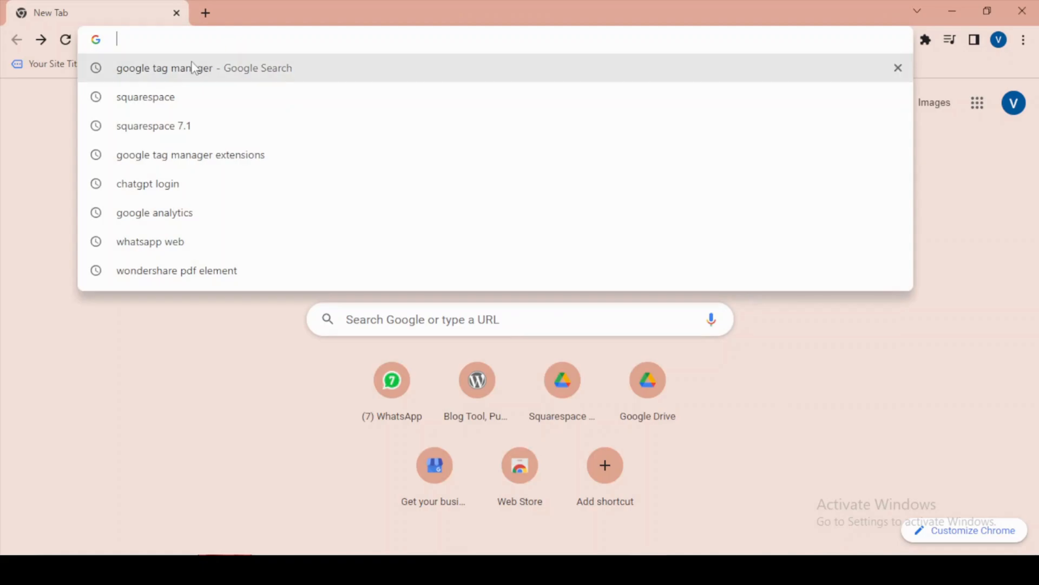
{"action": "left_click", "coordinate": [204, 68]}
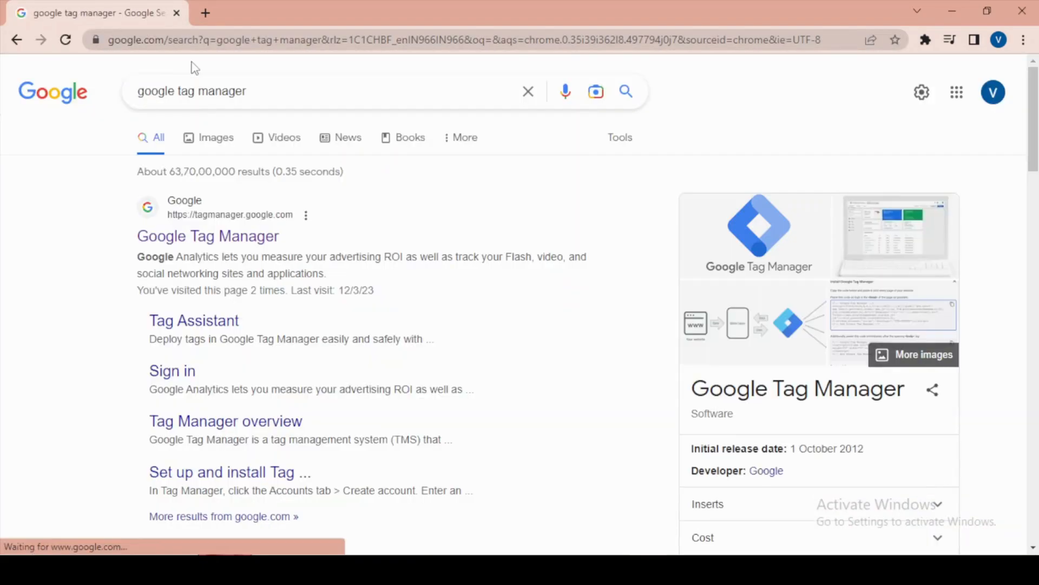
{"action": "mouse_move", "coordinate": [207, 236]}
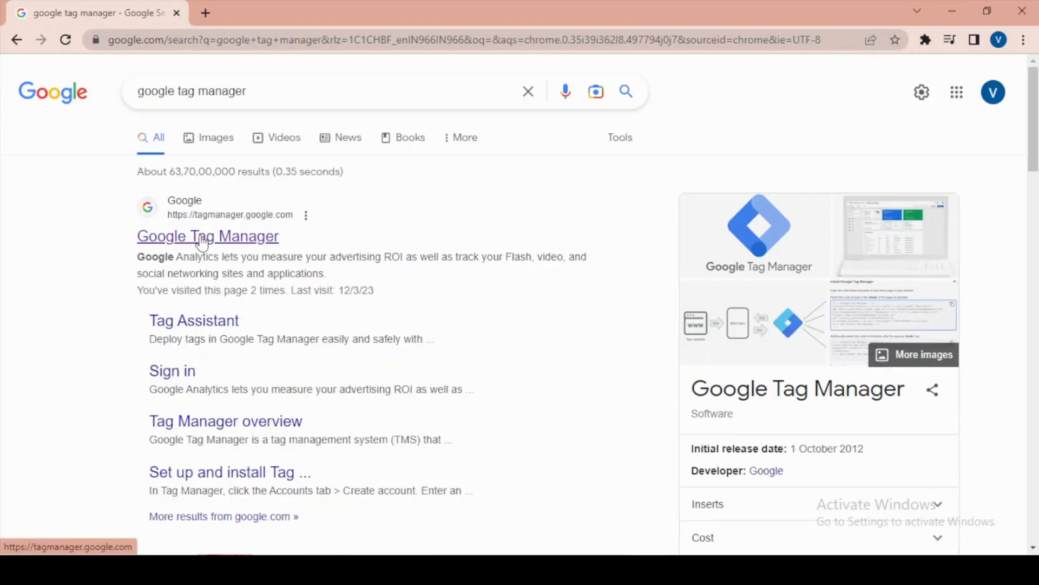
{"action": "left_click", "coordinate": [207, 236]}
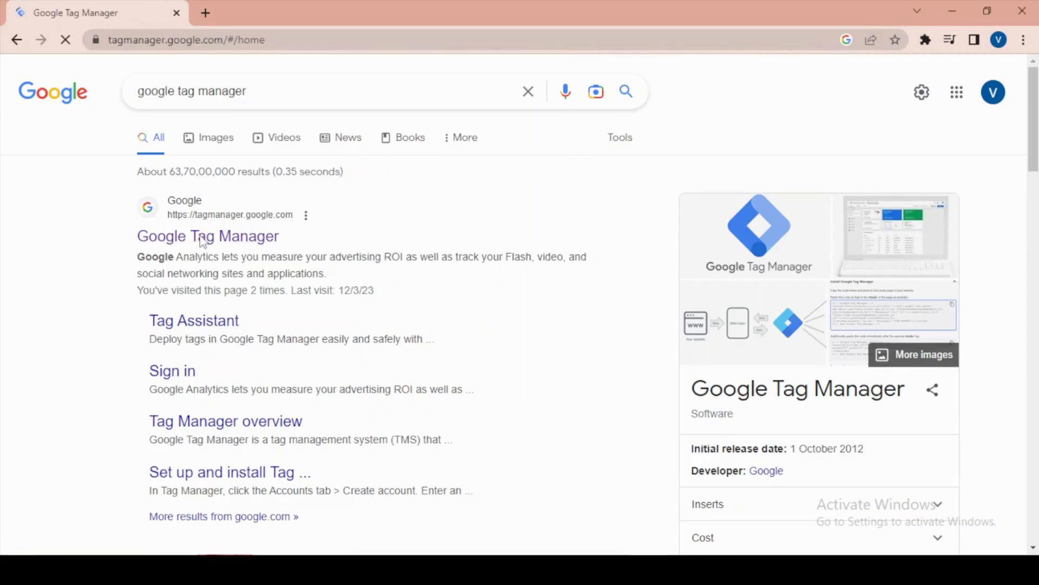
Start a new Tag Manager account from the All accounts page.
{"action": "left_click", "coordinate": [207, 235]}
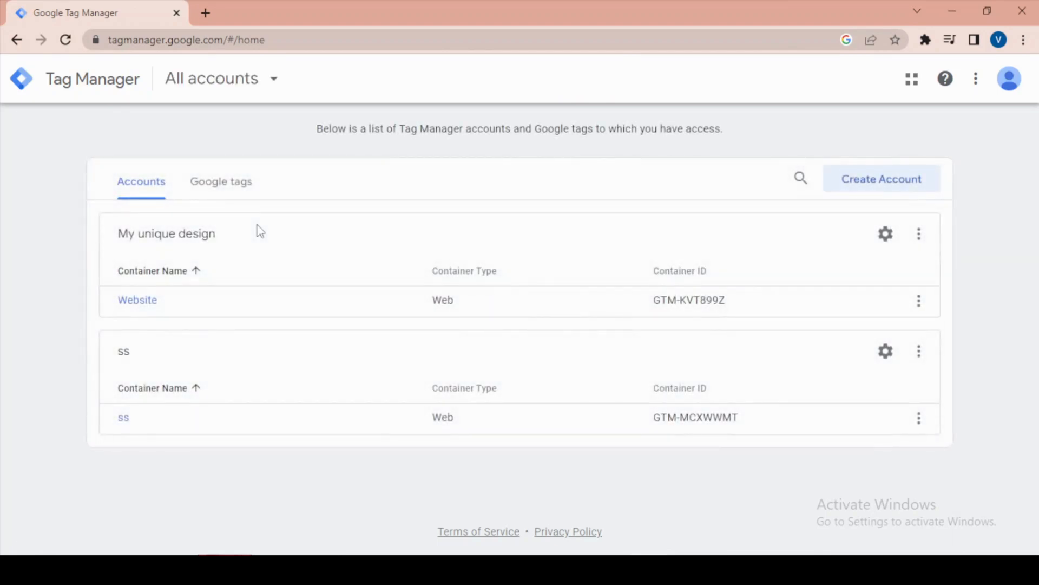
{"action": "mouse_move", "coordinate": [895, 186]}
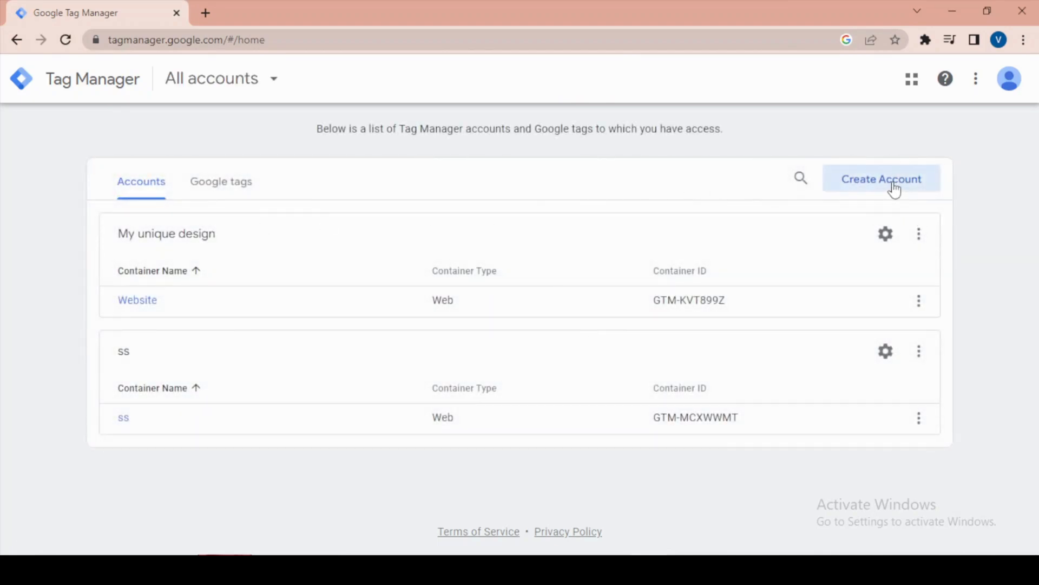
{"action": "left_click", "coordinate": [881, 179]}
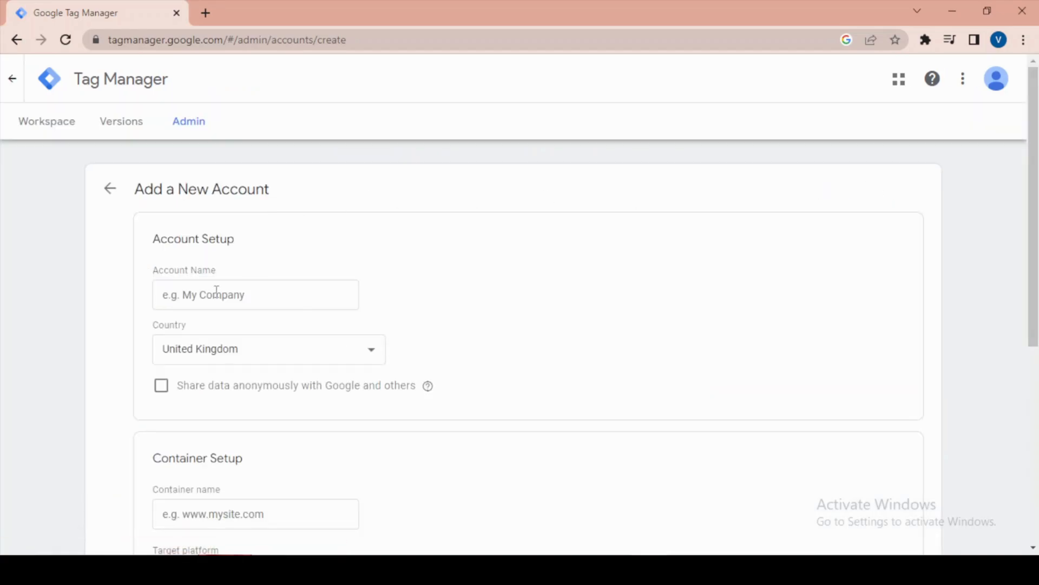
Enter 'my sample website' as the new account name.
{"action": "left_click", "coordinate": [255, 294]}
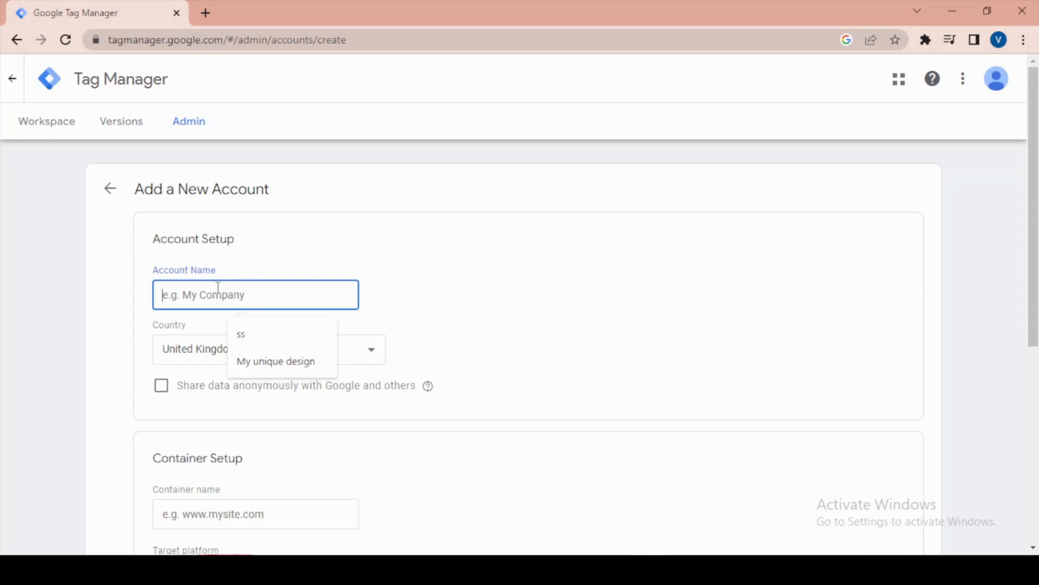
{"action": "type", "text": "m"}
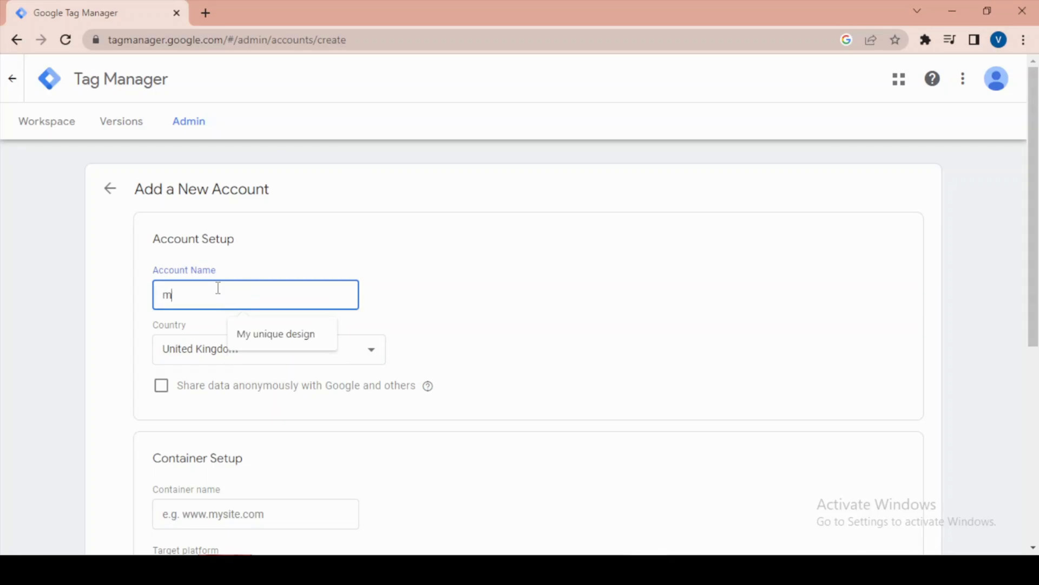
{"action": "type", "text": "y"}
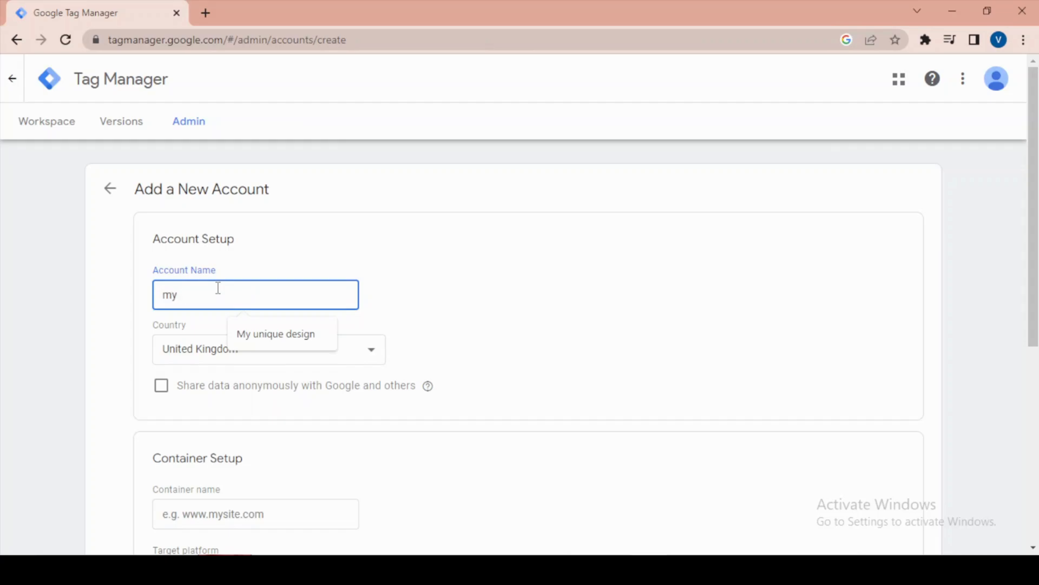
{"action": "type", "text": "sample"}
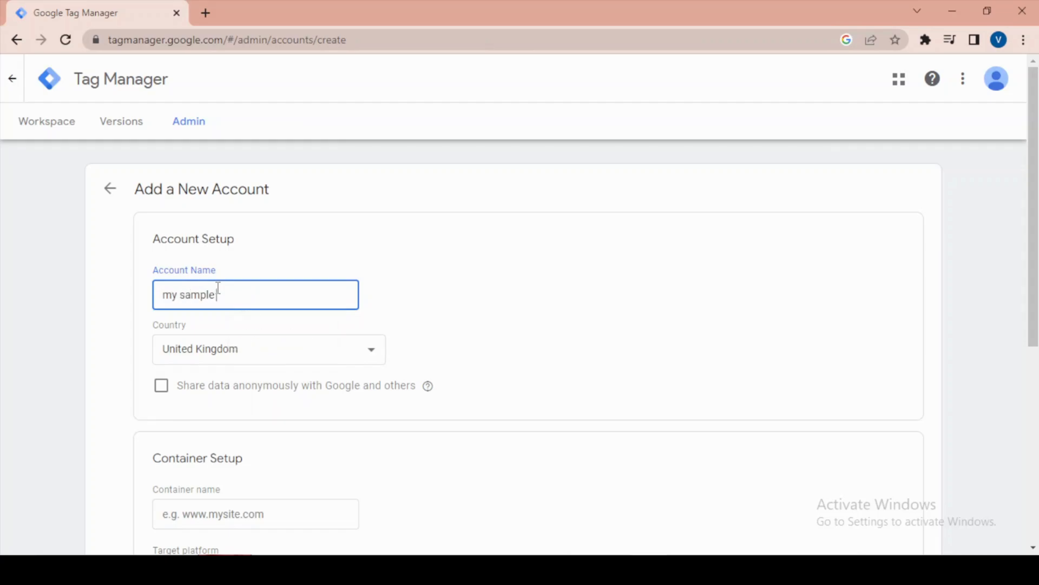
{"action": "type", "text": "webs"}
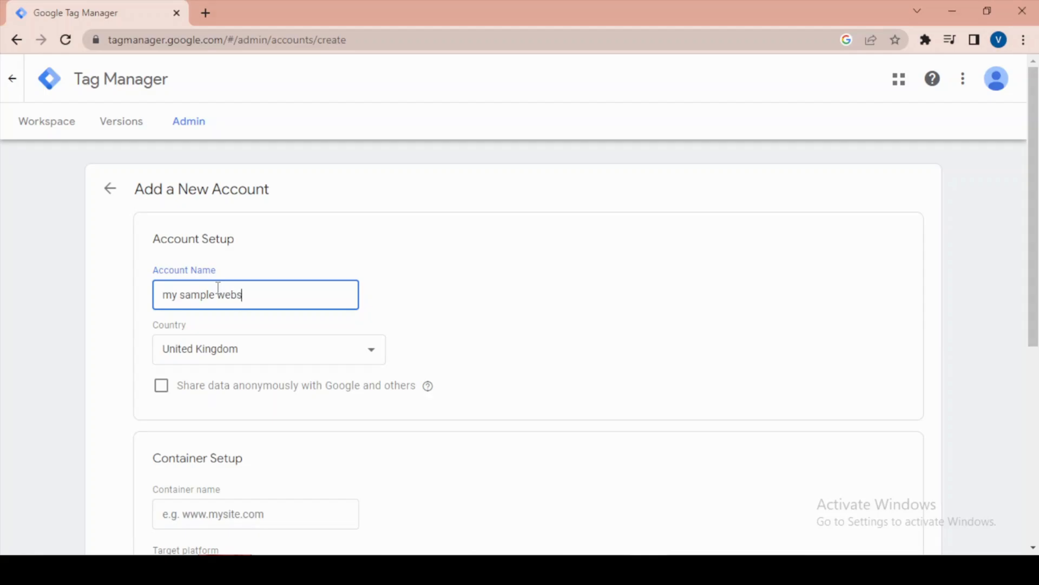
{"action": "type", "text": "ite"}
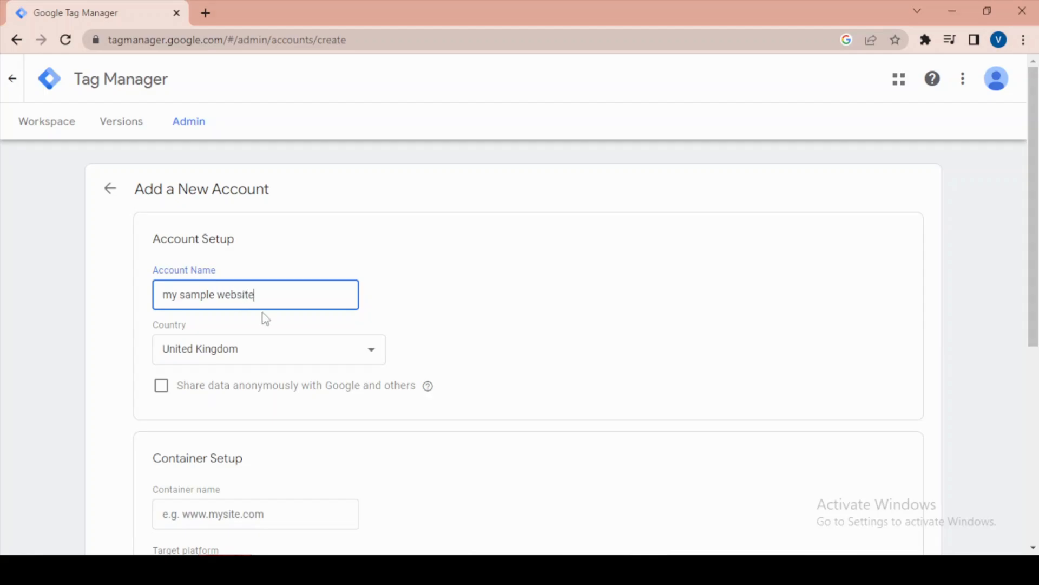
{"action": "mouse_move", "coordinate": [387, 365]}
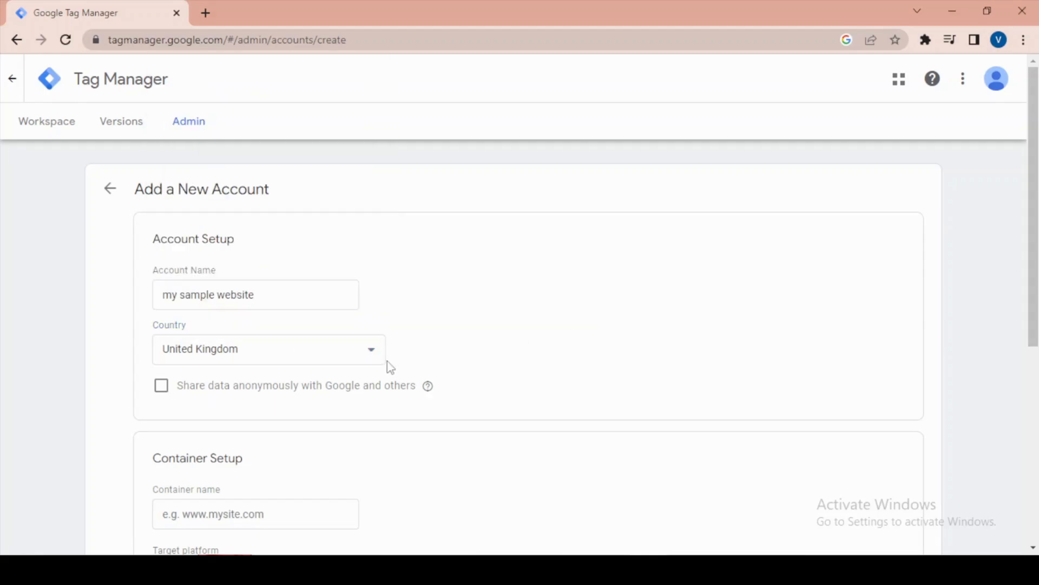
Leave 'Share data anonymously with Google and others' unticked.
{"action": "scroll", "scroll_direction": "down", "scroll_amount": 3}
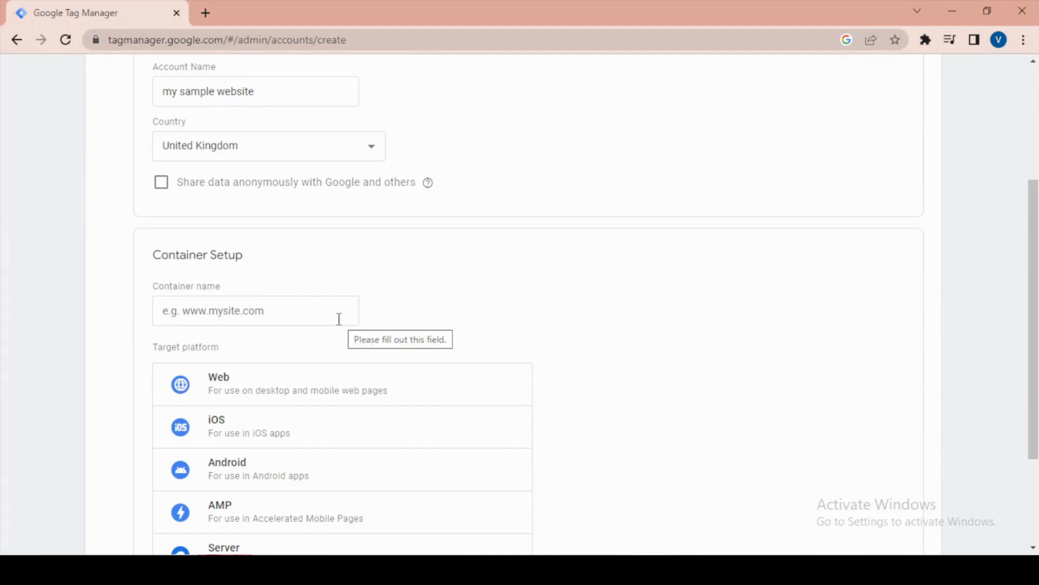
{"action": "mouse_move", "coordinate": [161, 192]}
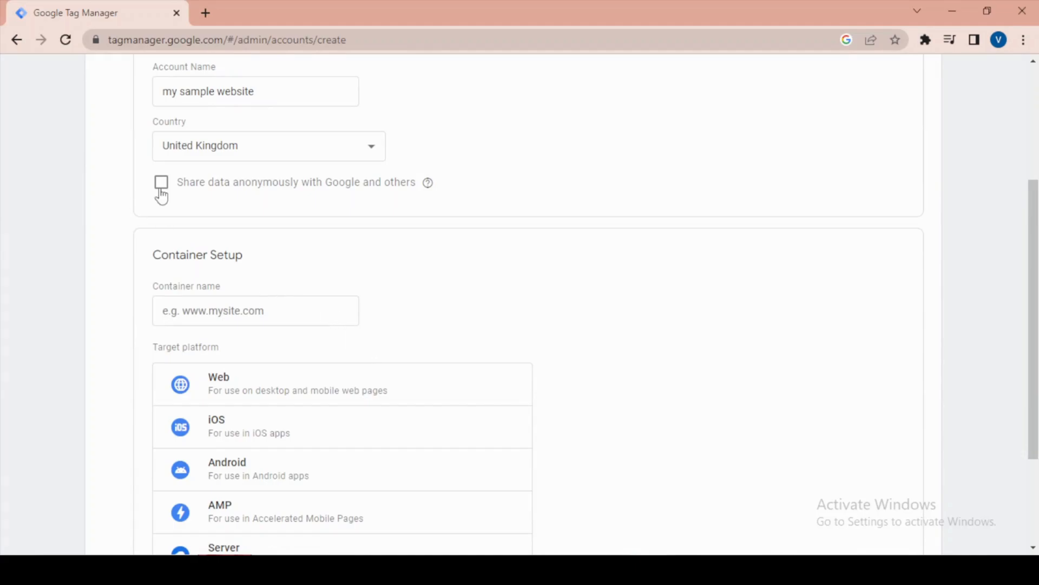
{"action": "left_click", "coordinate": [162, 182]}
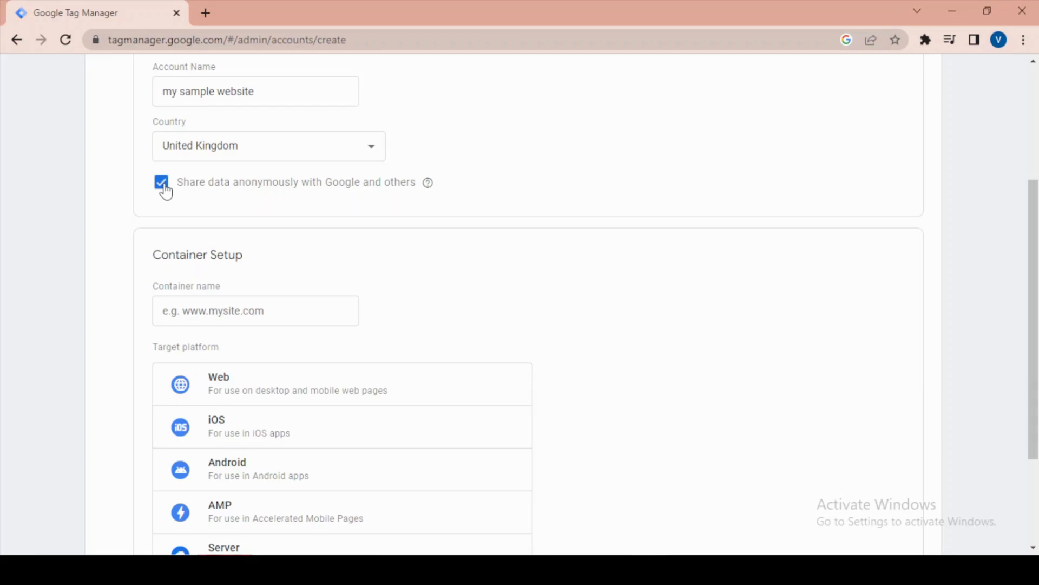
{"action": "left_click", "coordinate": [161, 182]}
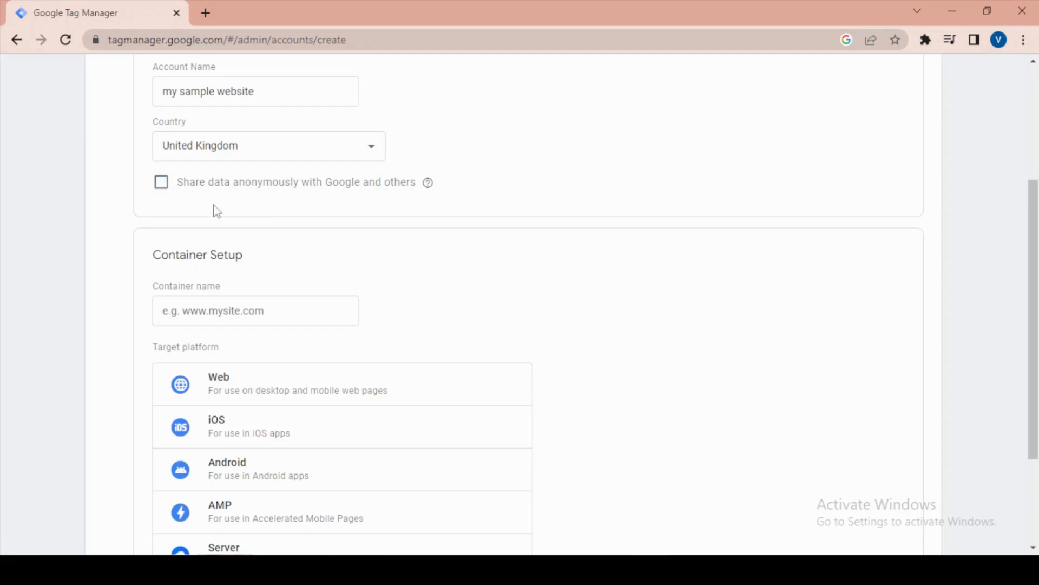
Enter 'Website' as the container name and select the Web target platform.
{"action": "left_click", "coordinate": [255, 164]}
{"action": "type", "text": "Website"}
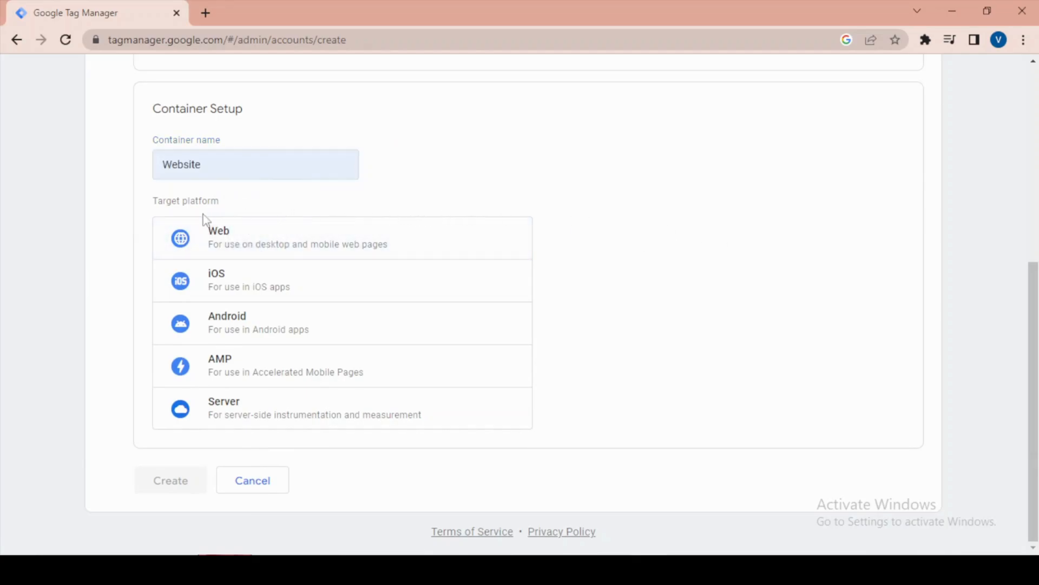
{"action": "mouse_move", "coordinate": [407, 405]}
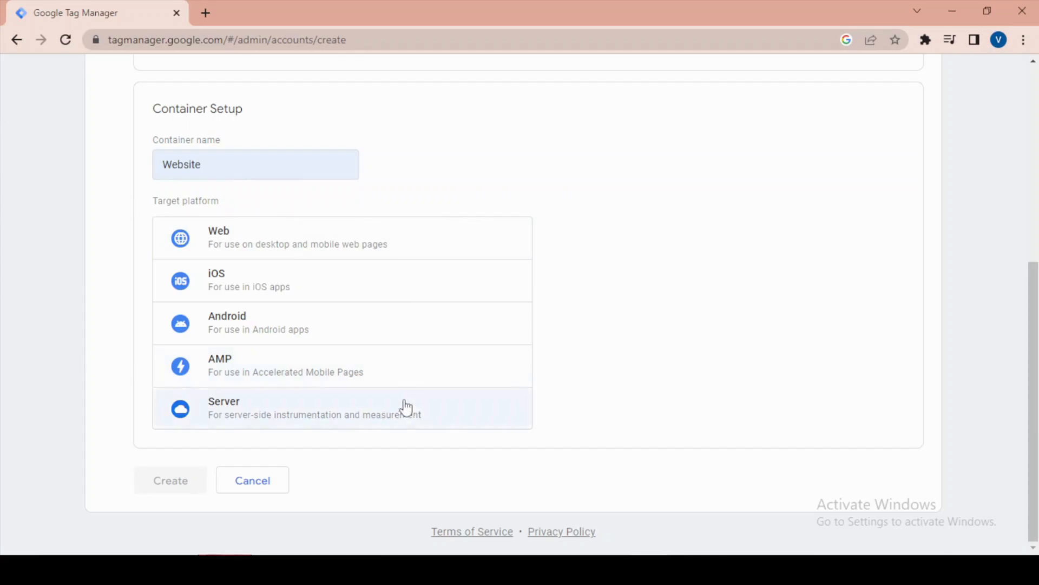
{"action": "left_click", "coordinate": [218, 237]}
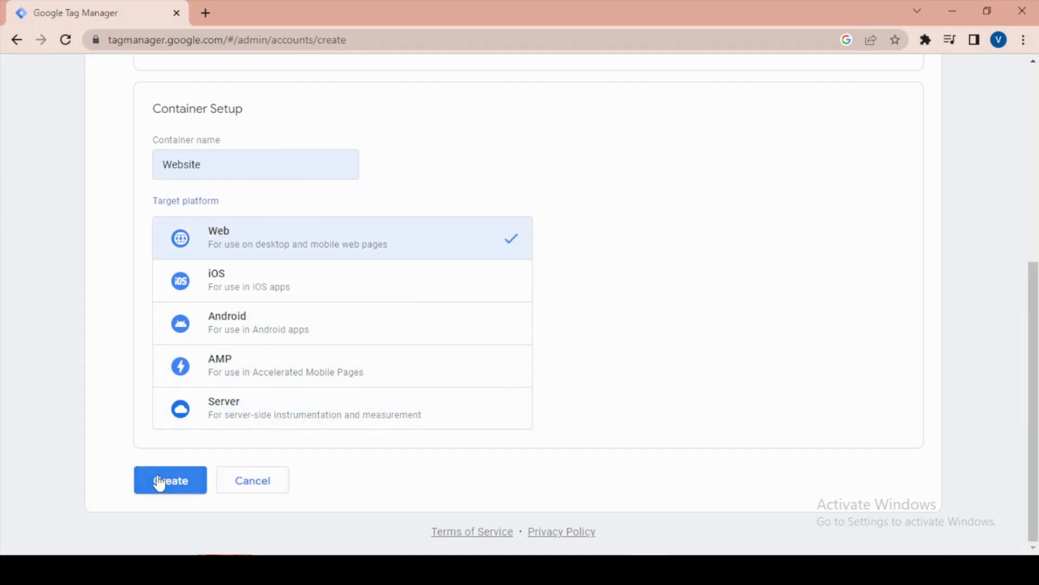
Submit the account form and accept the GDPR Data Processing Terms and Terms of Service.
{"action": "left_click", "coordinate": [169, 481]}
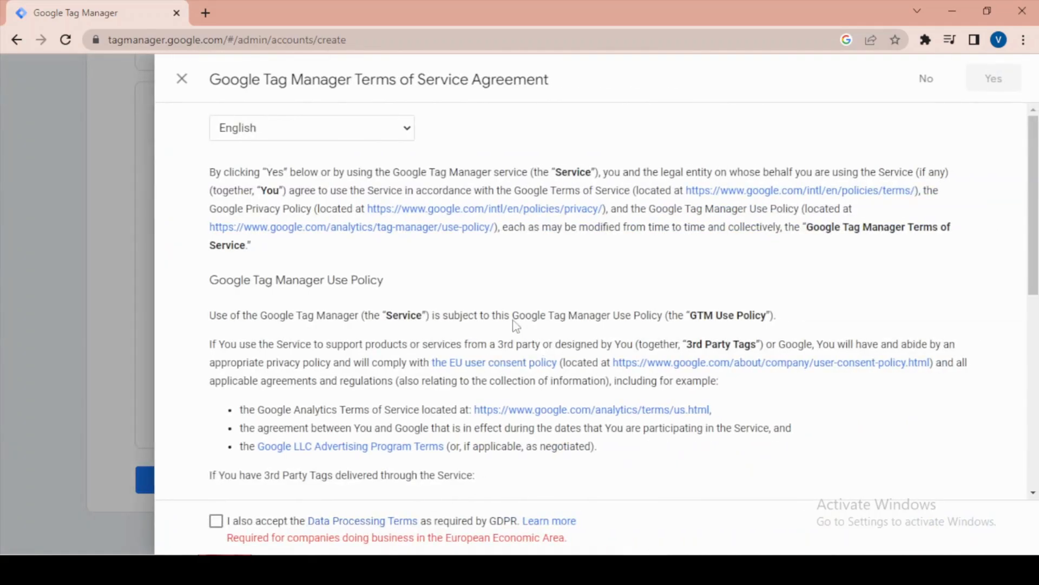
{"action": "mouse_move", "coordinate": [496, 308]}
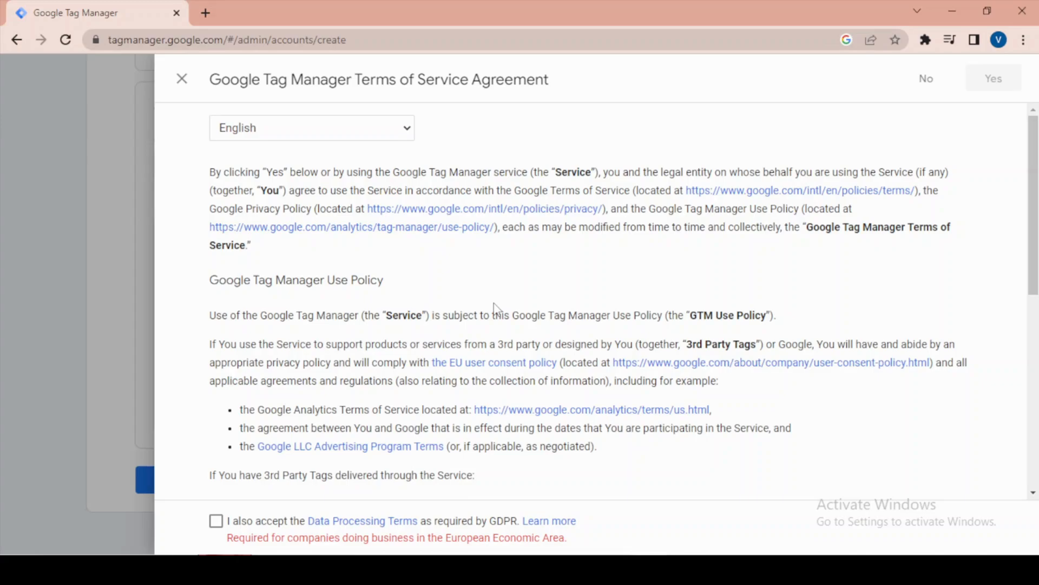
{"action": "scroll", "scroll_direction": "down", "scroll_amount": 3}
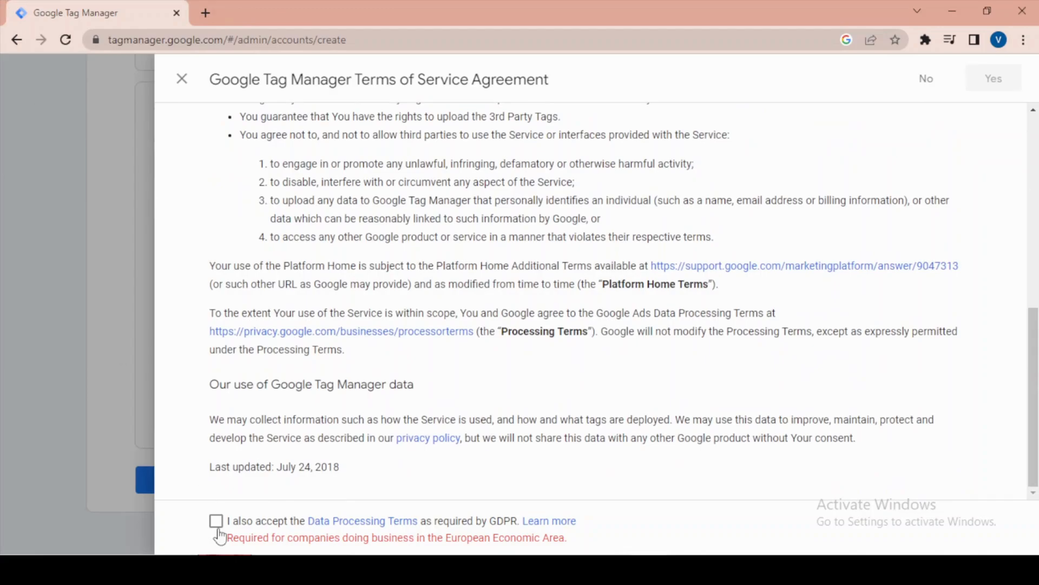
{"action": "left_click", "coordinate": [216, 520]}
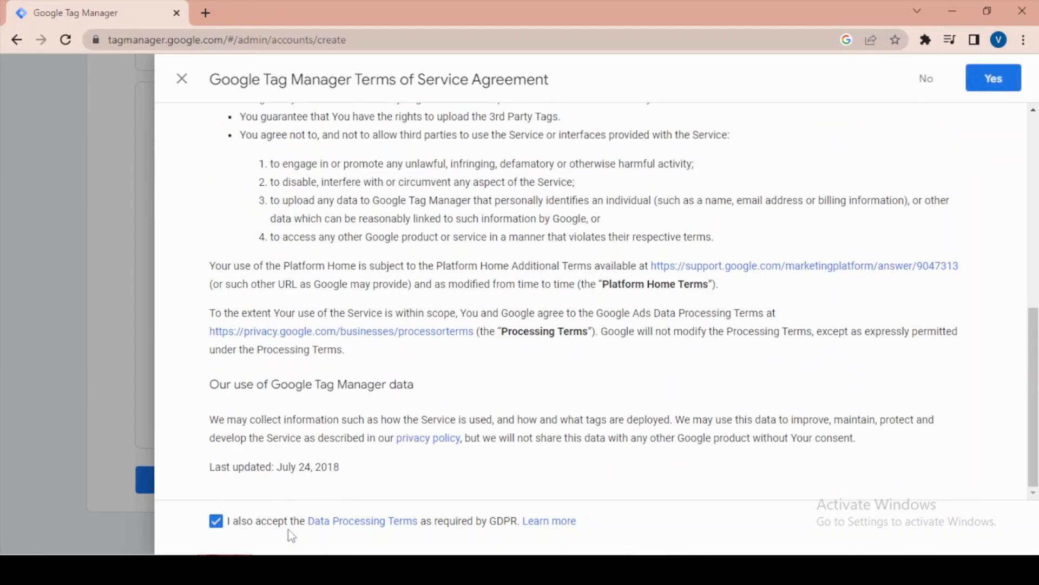
{"action": "mouse_move", "coordinate": [993, 78]}
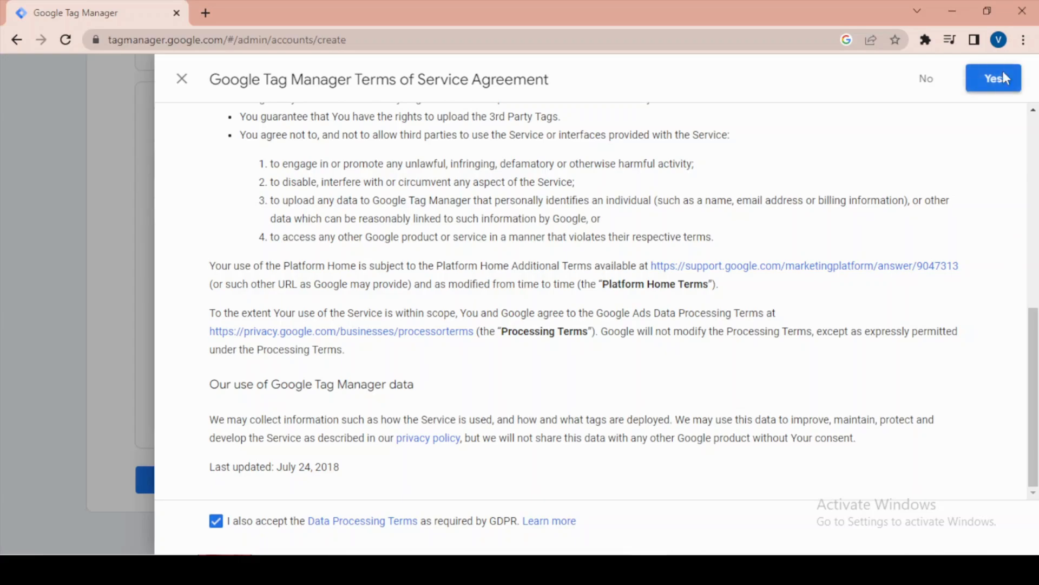
{"action": "left_click", "coordinate": [994, 78]}
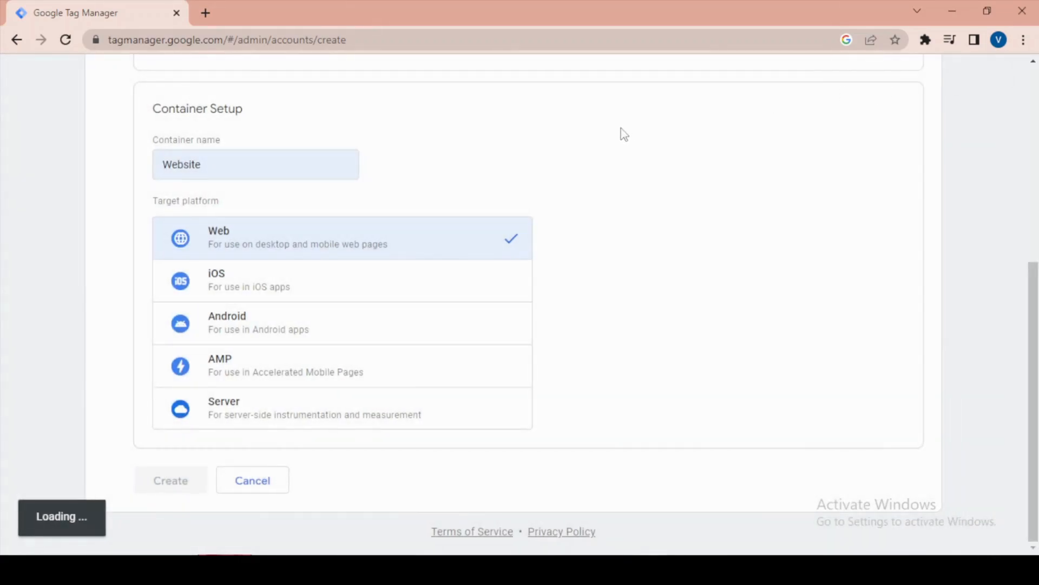
Wait for the Website container to load its head and body install code dialog.
{"action": "left_click", "coordinate": [170, 480]}
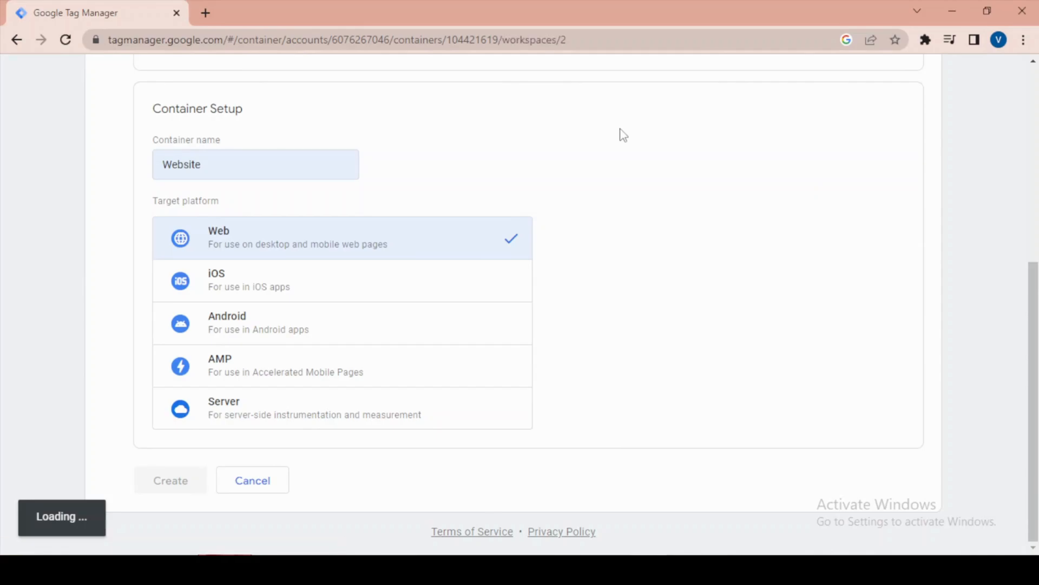
{"action": "left_click", "coordinate": [171, 480]}
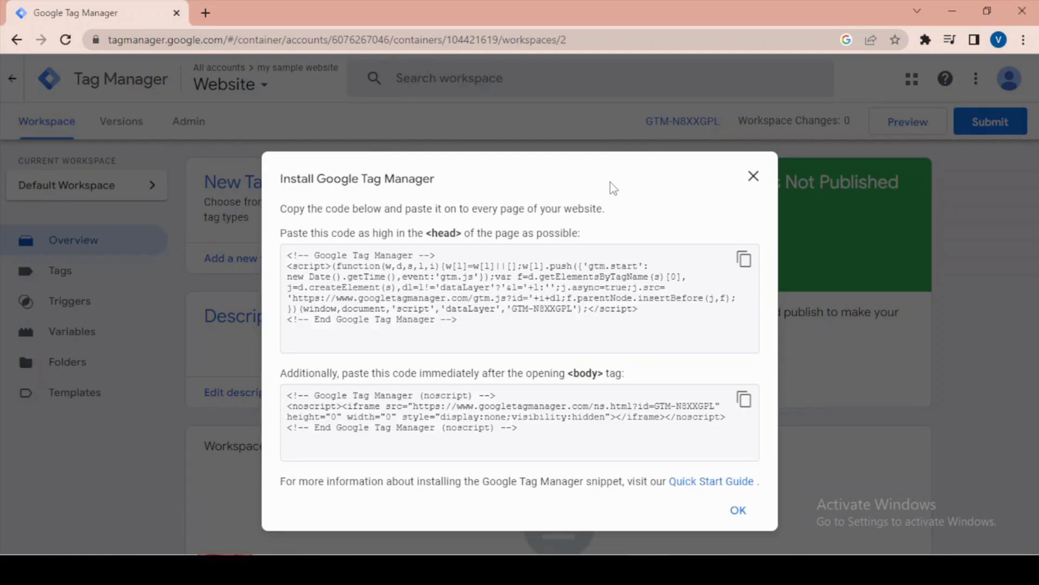
{"action": "mouse_move", "coordinate": [203, 8]}
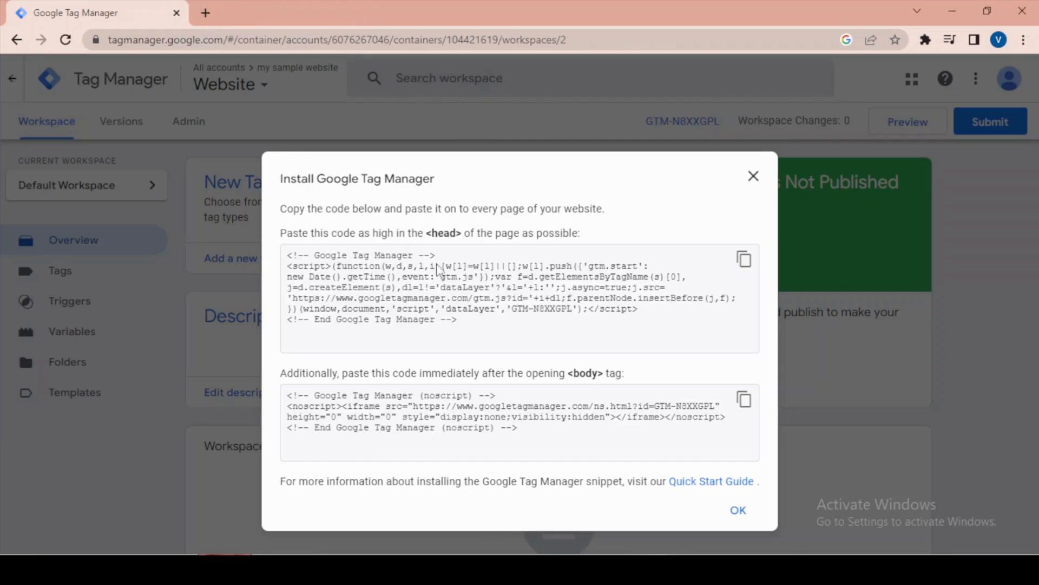
{"action": "mouse_move", "coordinate": [175, 78]}
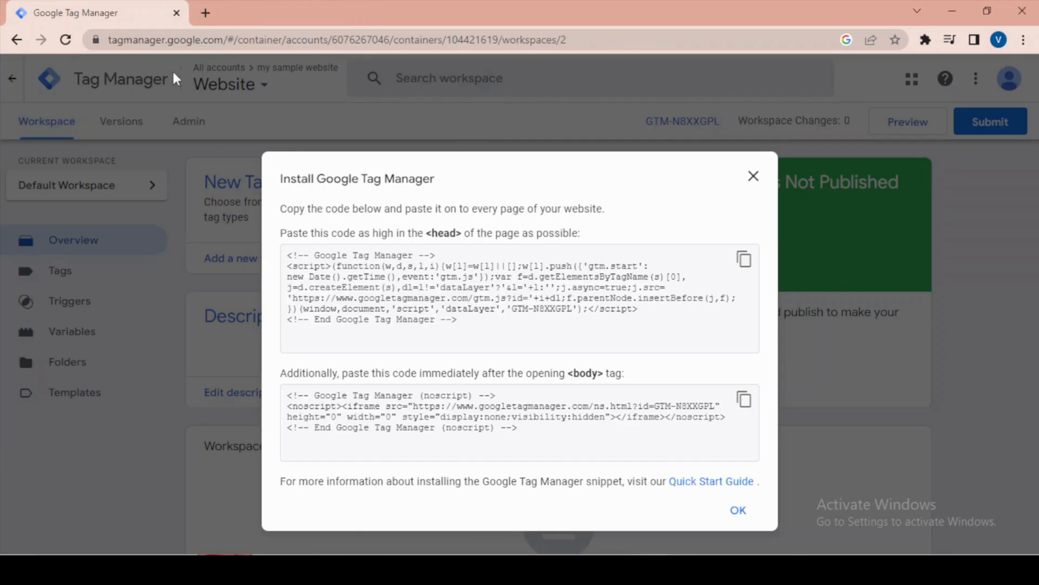
In a new tab, search for Squarespace 7.1 and reach the Account Dashboard.
{"action": "left_click", "coordinate": [387, 12]}
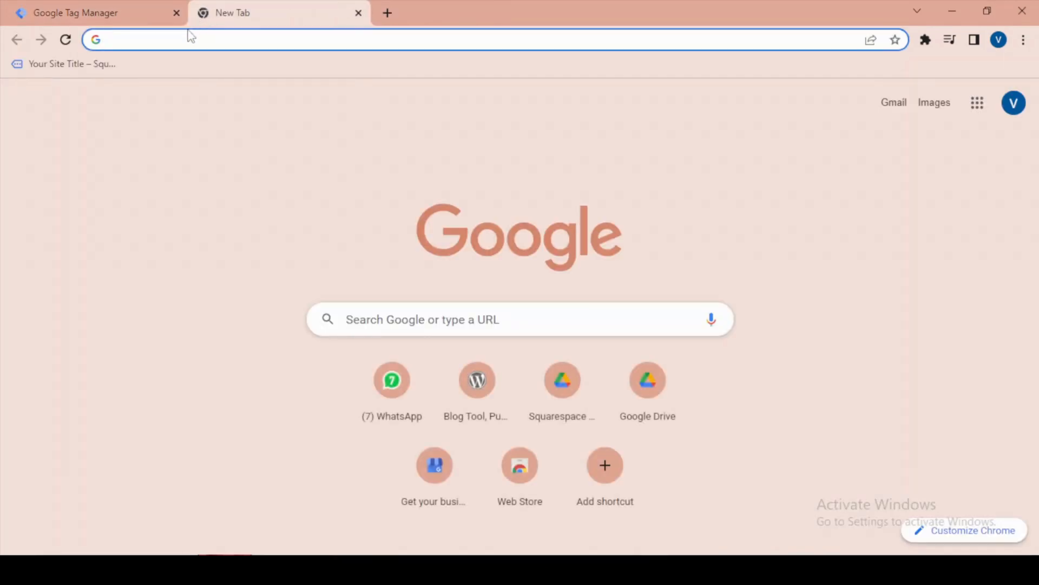
{"action": "mouse_move", "coordinate": [184, 35]}
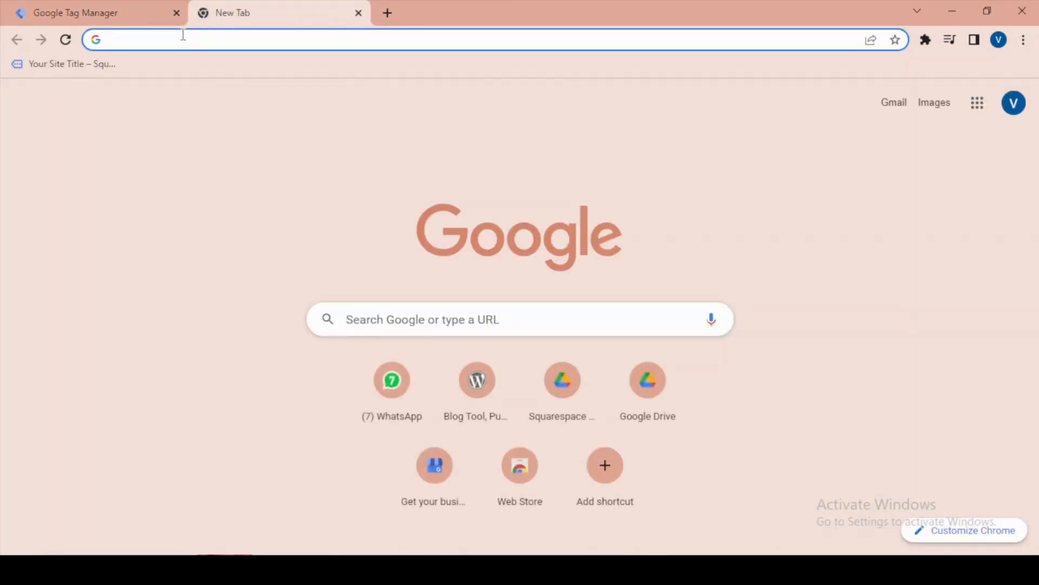
{"action": "key", "text": "Return"}
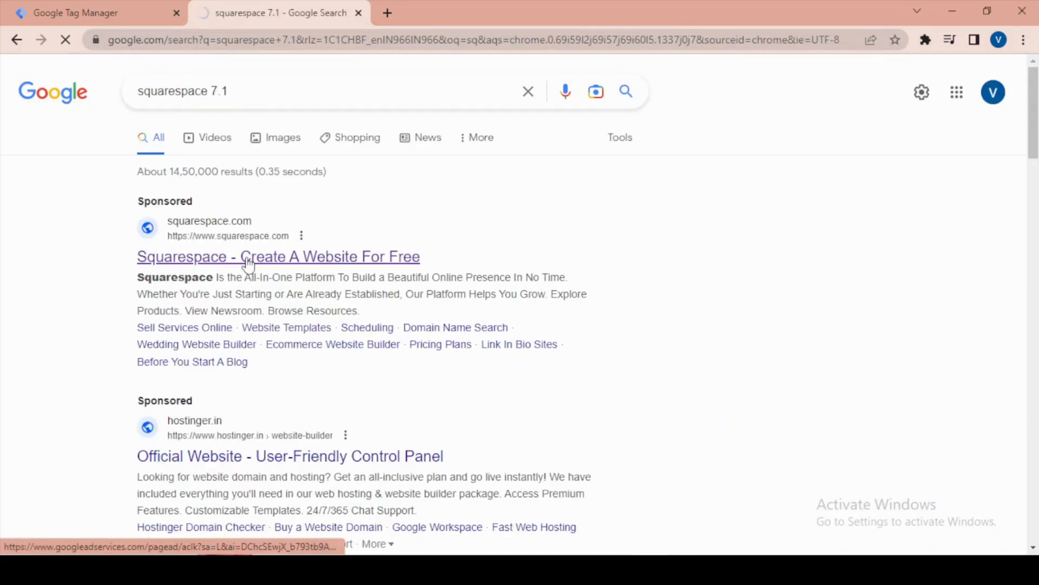
{"action": "left_click", "coordinate": [277, 257]}
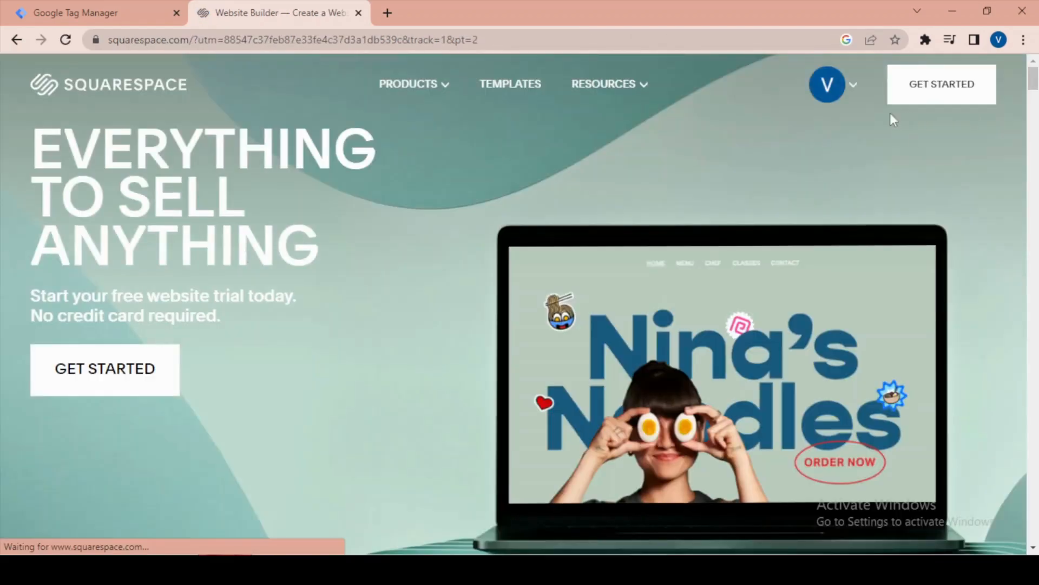
{"action": "left_click", "coordinate": [827, 84]}
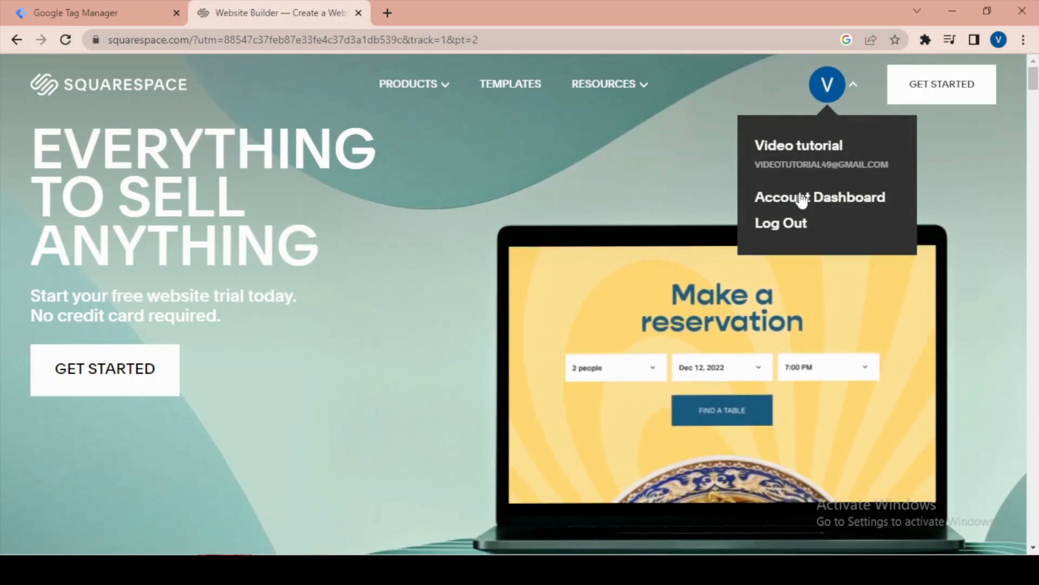
{"action": "left_click", "coordinate": [820, 197]}
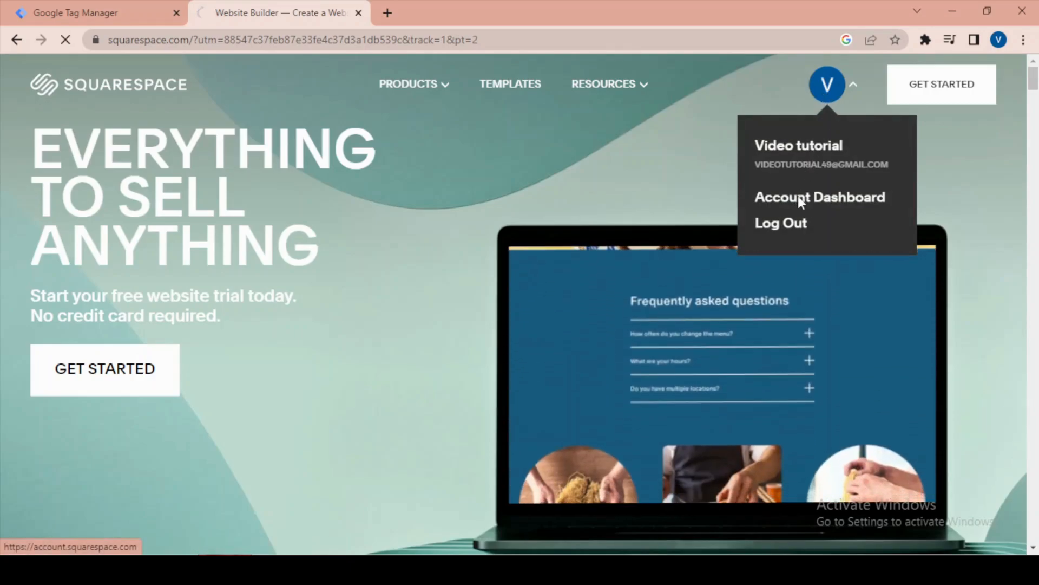
{"action": "left_click", "coordinate": [820, 197]}
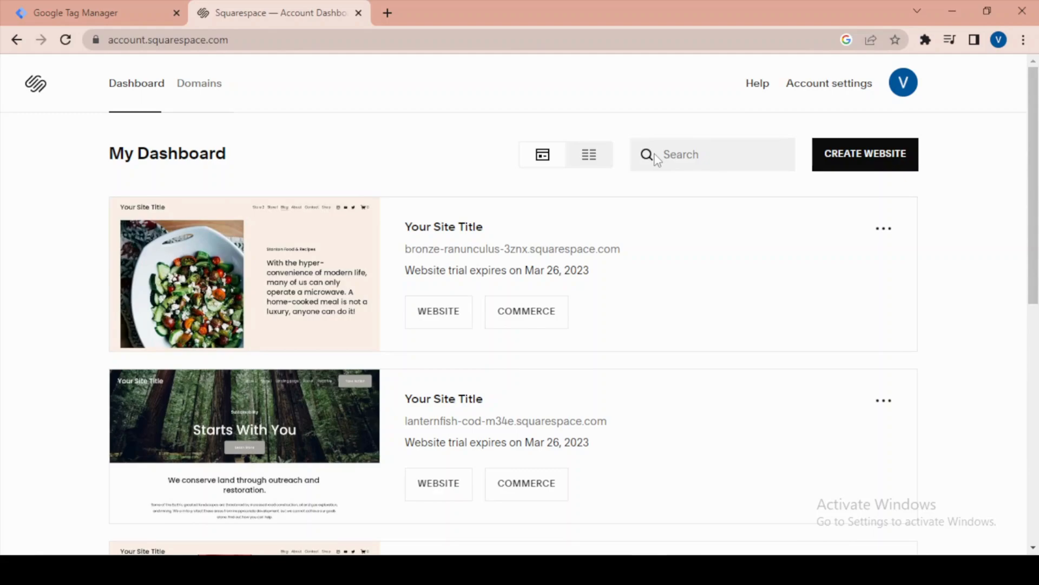
{"action": "mouse_move", "coordinate": [493, 161]}
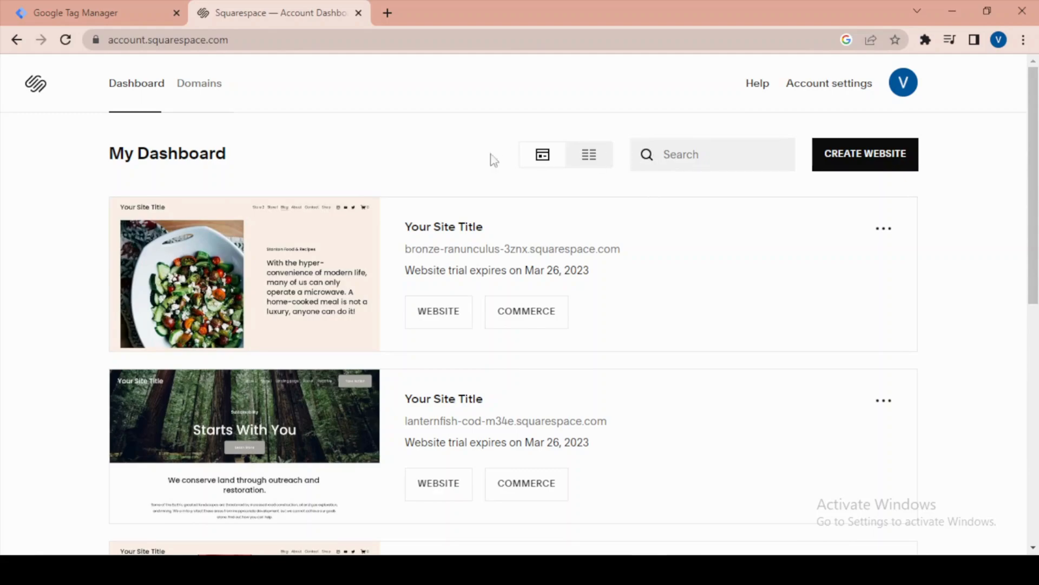
{"action": "mouse_move", "coordinate": [244, 281]}
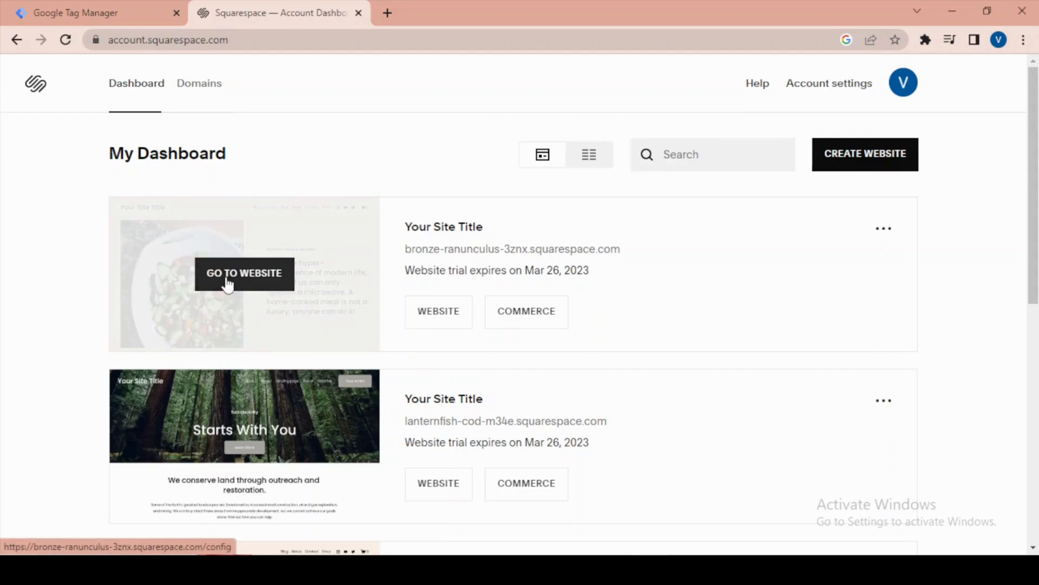
Open the bronze-ranunculus site and go to Settings > Advanced > Code Injection.
{"action": "left_click", "coordinate": [244, 273]}
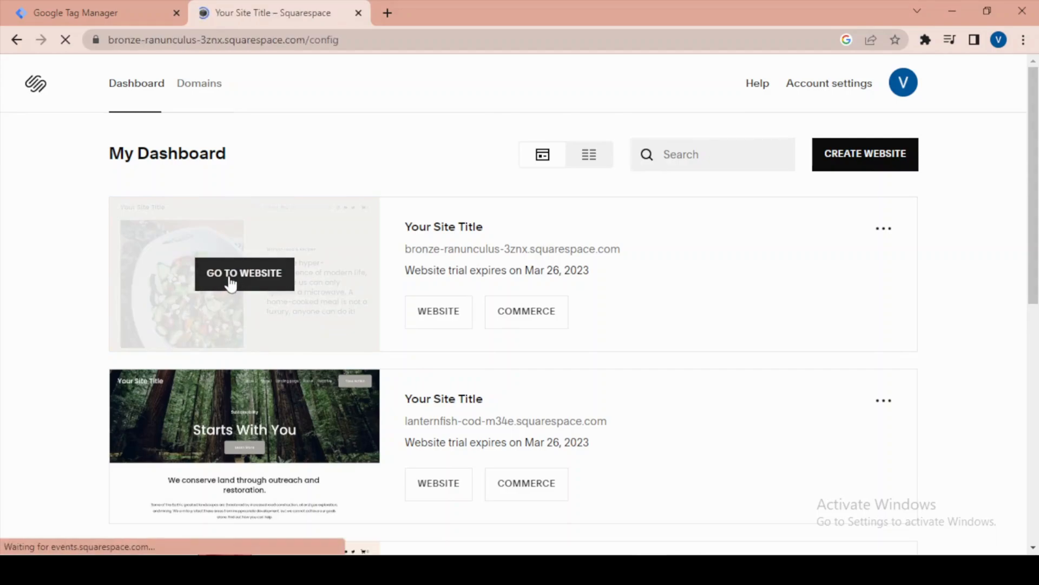
{"action": "left_click", "coordinate": [244, 272]}
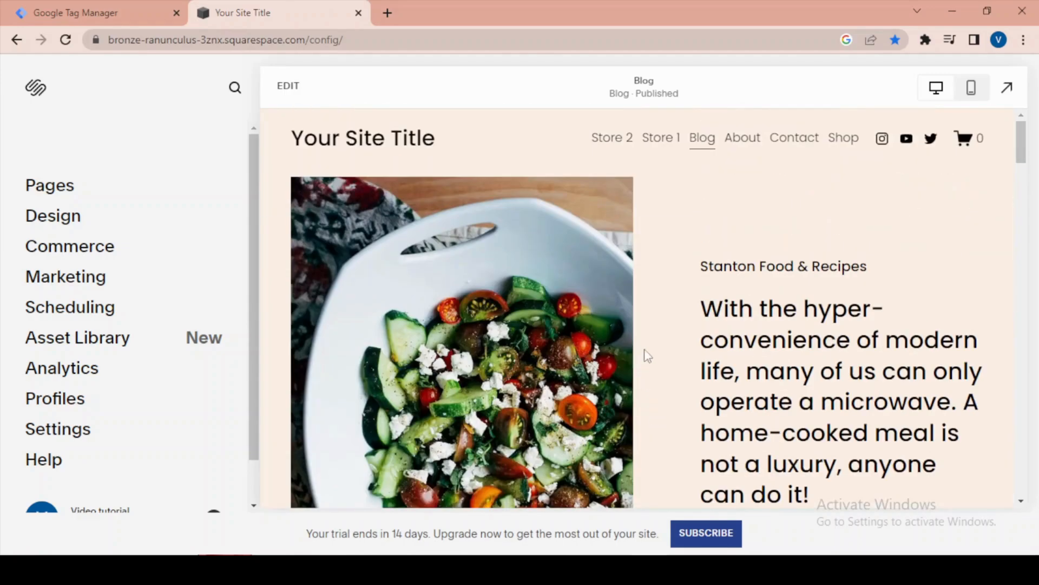
{"action": "scroll", "scroll_direction": "up", "scroll_amount": 3}
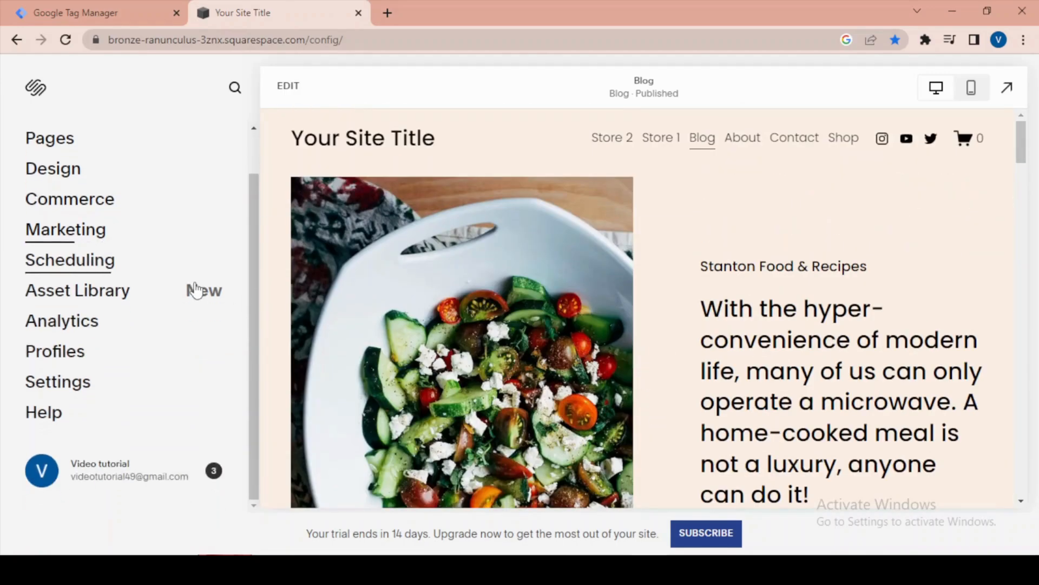
{"action": "left_click", "coordinate": [58, 381]}
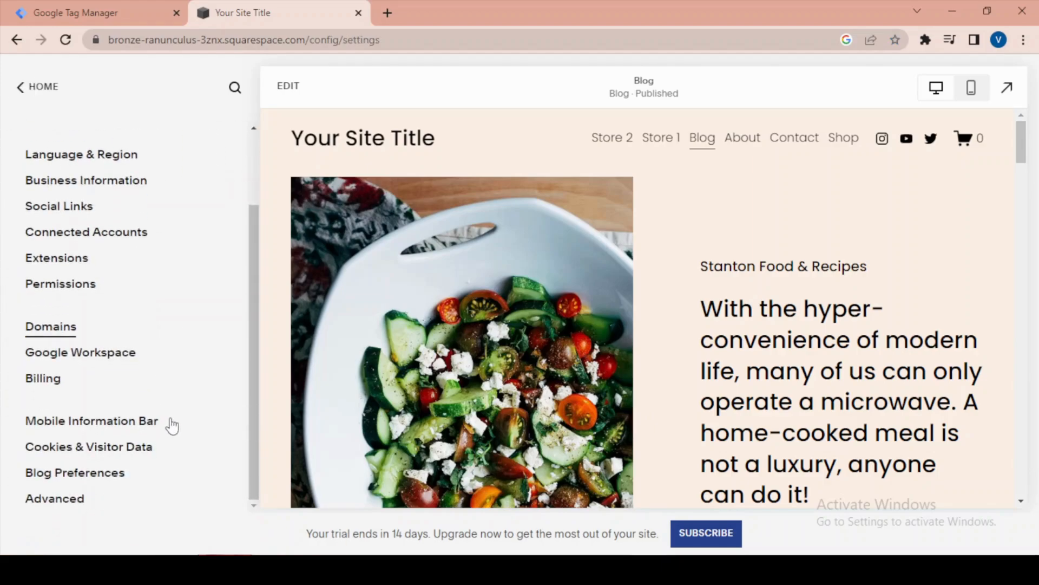
{"action": "left_click", "coordinate": [54, 498]}
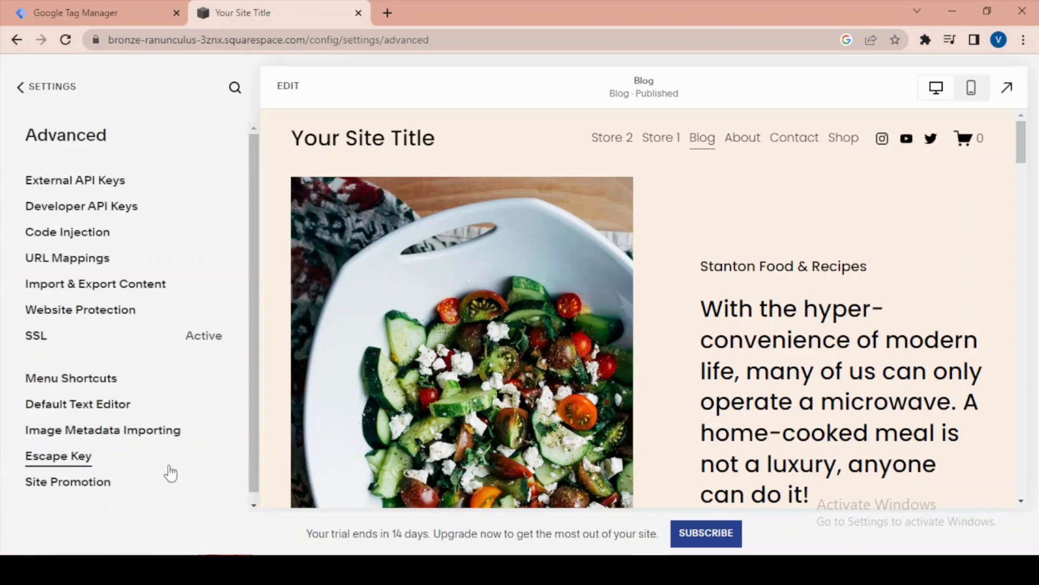
{"action": "mouse_move", "coordinate": [67, 231]}
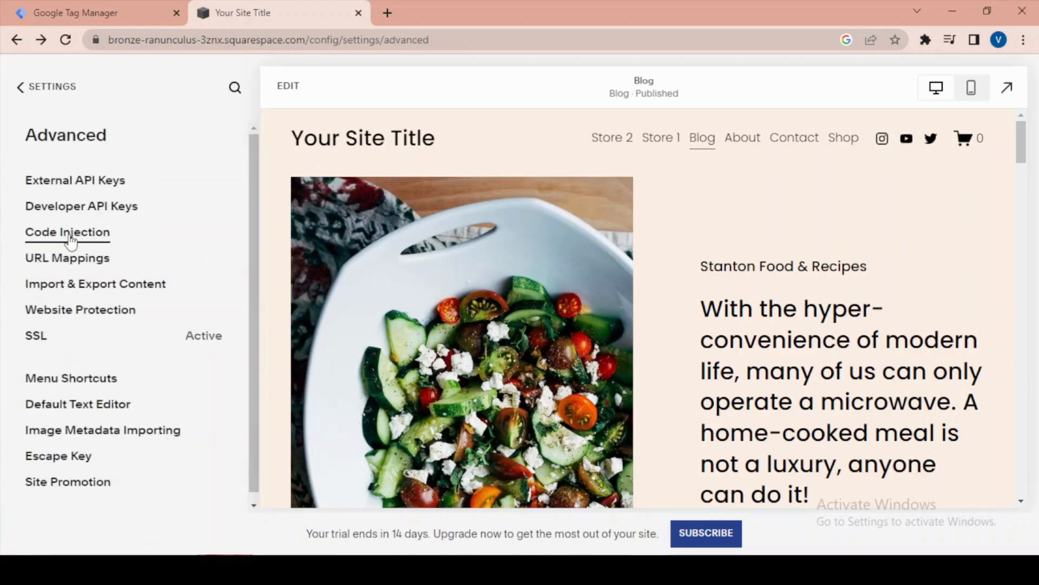
{"action": "left_click", "coordinate": [67, 231]}
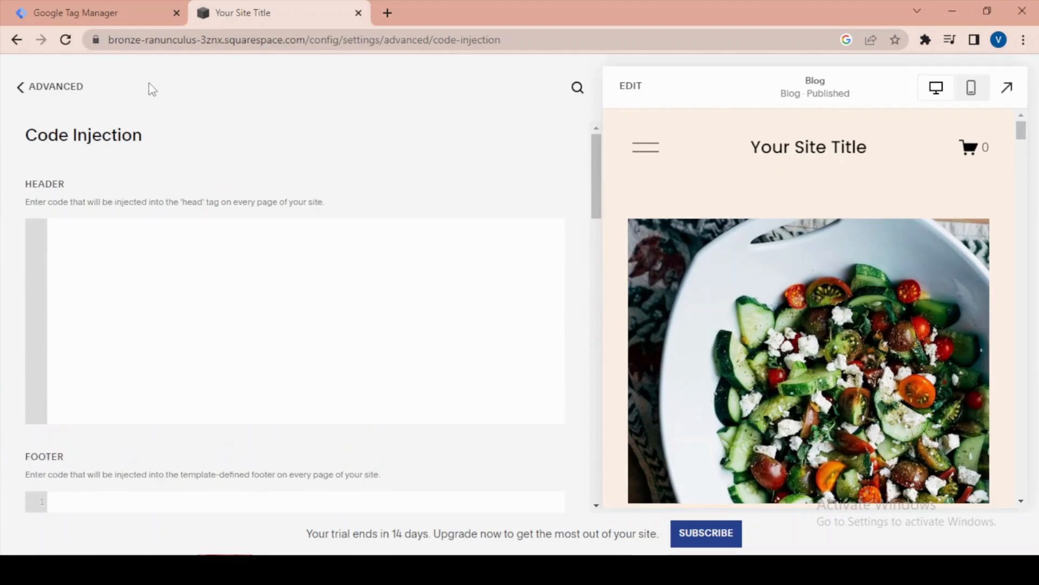
Copy the GTM head snippet and paste it into Squarespace's Header code box.
{"action": "left_click", "coordinate": [74, 12]}
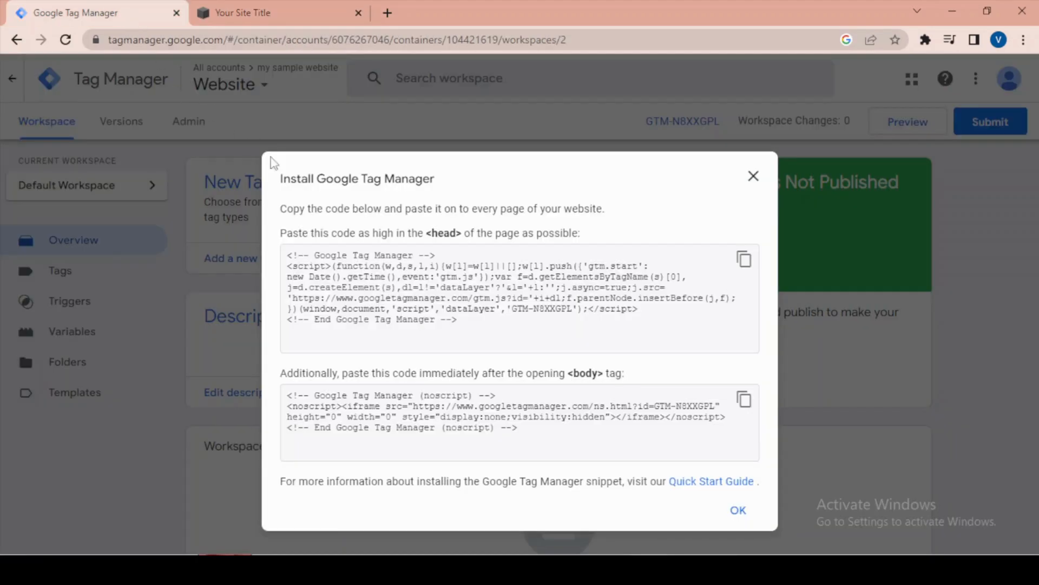
{"action": "mouse_move", "coordinate": [686, 327]}
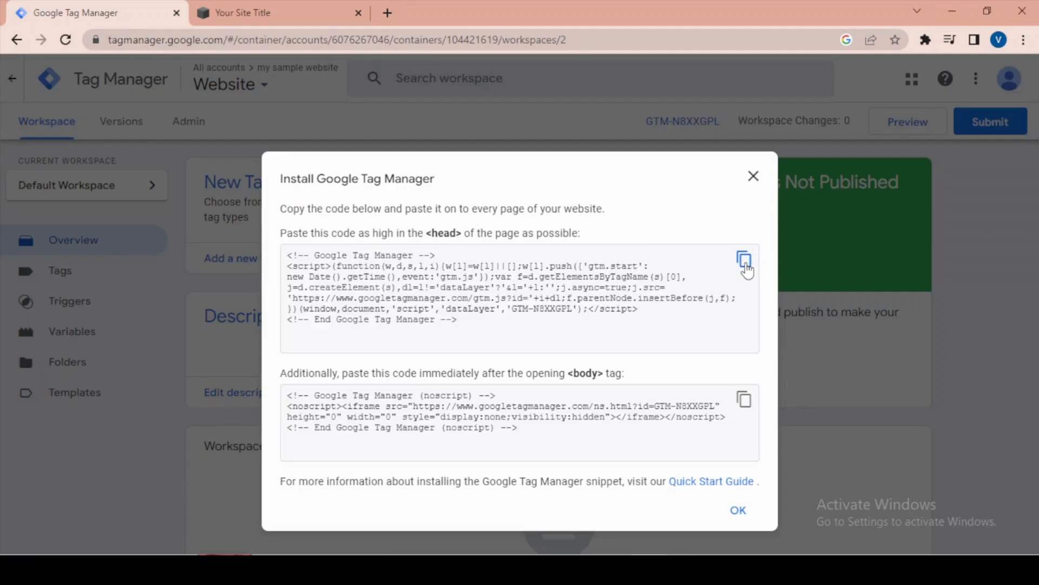
{"action": "left_click", "coordinate": [744, 259]}
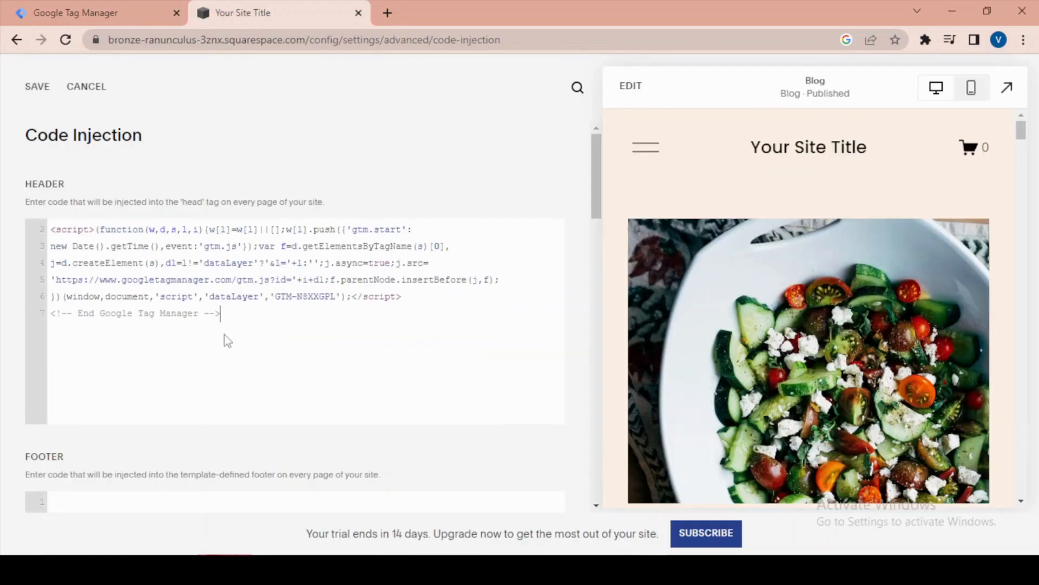
{"action": "scroll", "scroll_direction": "down", "scroll_amount": 3}
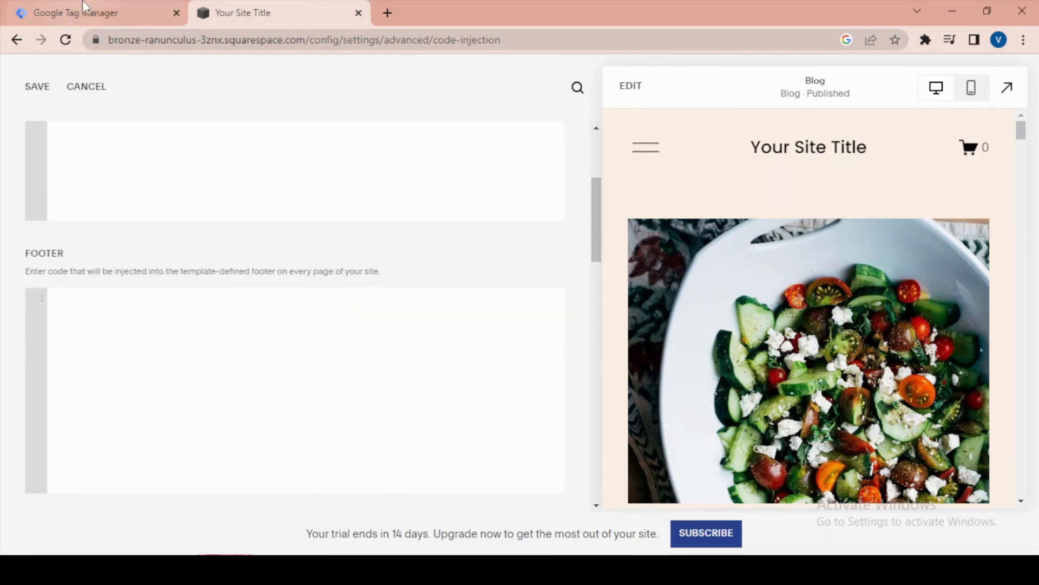
Paste the GTM noscript snippet into the Footer box, review it, and save.
{"action": "left_click", "coordinate": [74, 13]}
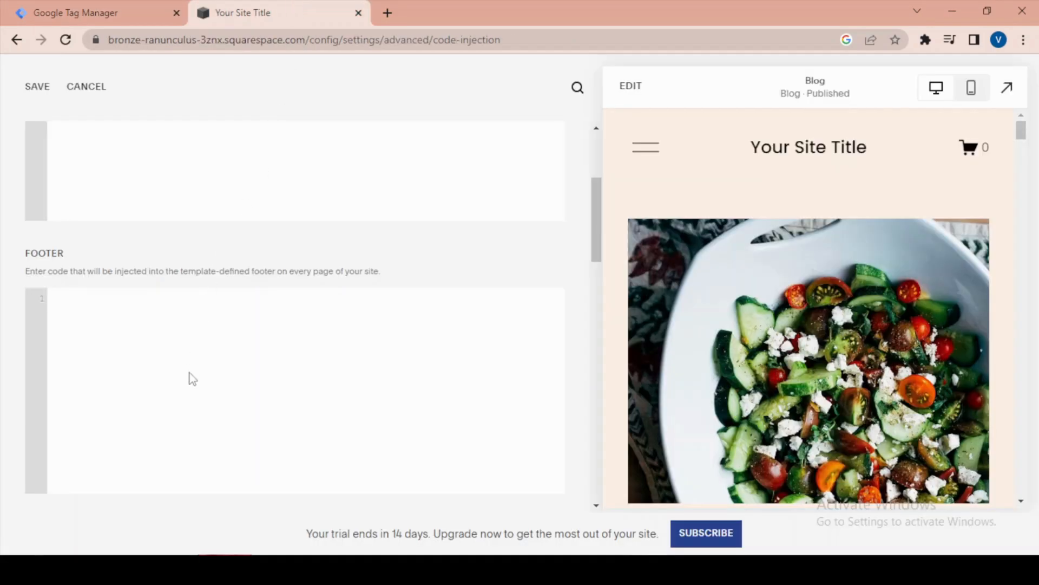
{"action": "type", "text": "<!-- Google Tag Manager (noscript) -->"}
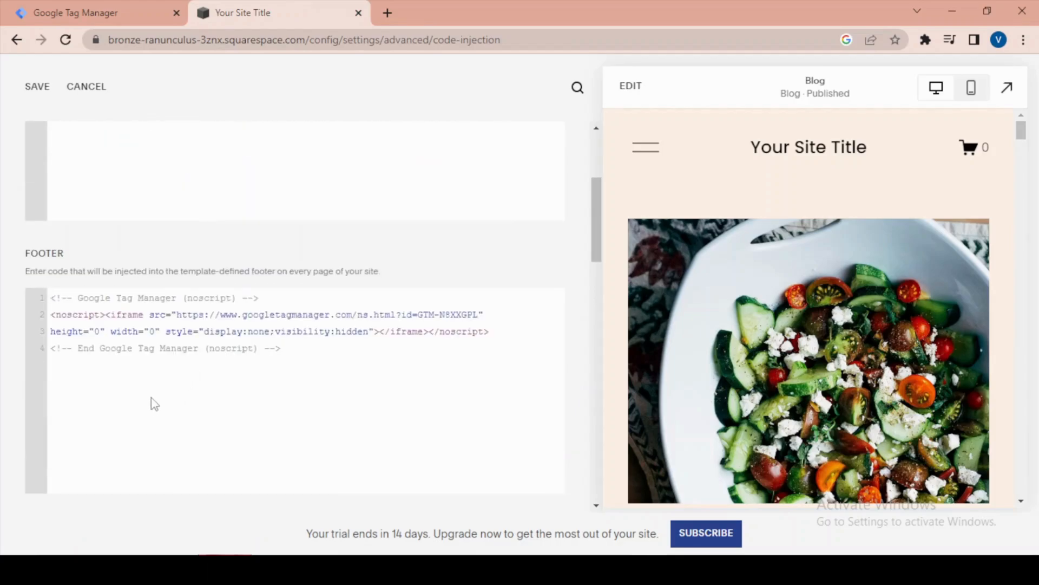
{"action": "scroll", "scroll_direction": "down", "scroll_amount": 3}
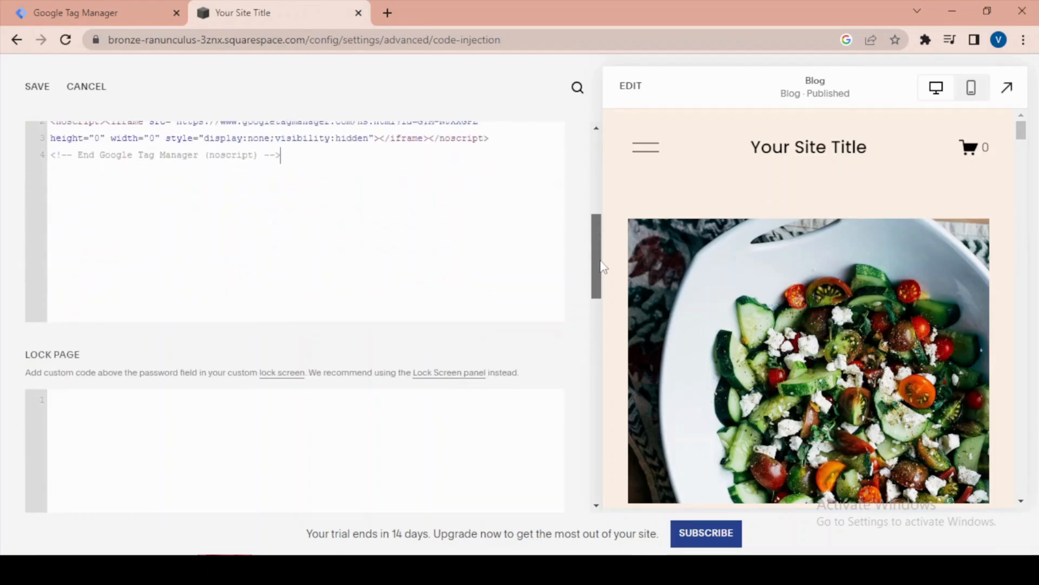
{"action": "scroll", "scroll_direction": "down", "scroll_amount": 3}
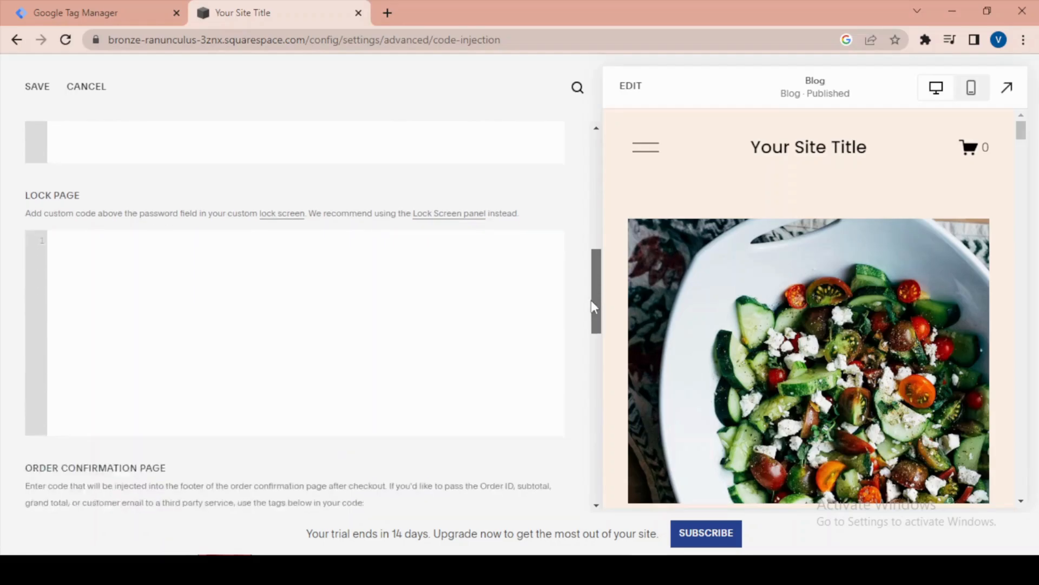
{"action": "scroll", "scroll_direction": "down", "scroll_amount": 3}
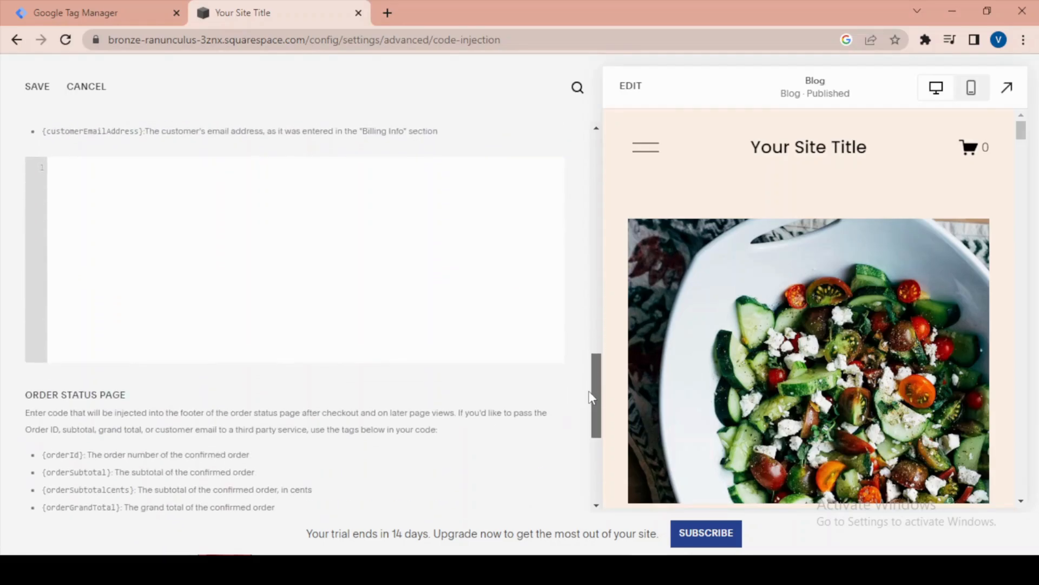
{"action": "scroll", "scroll_direction": "up", "scroll_amount": 3}
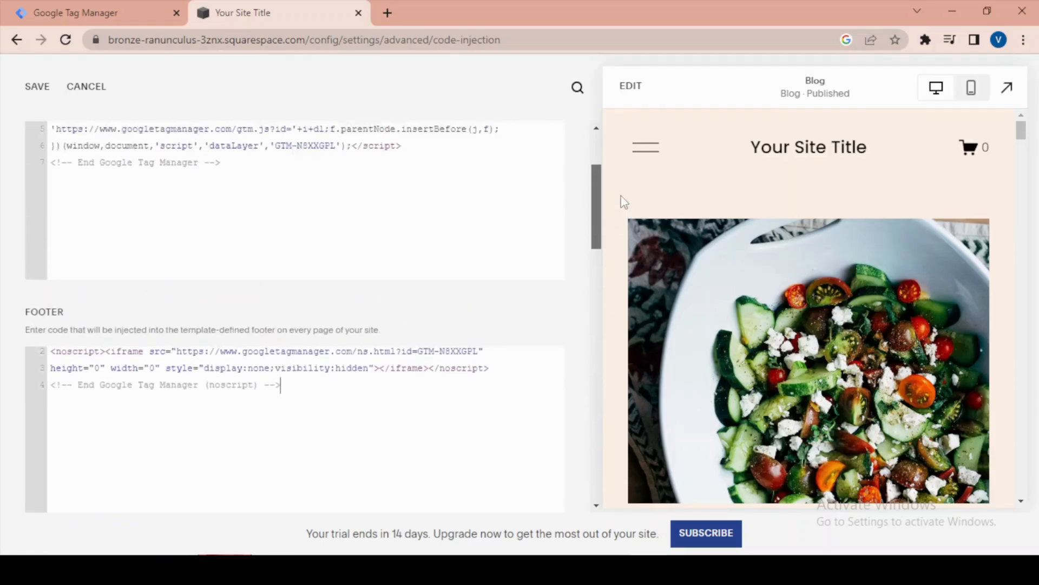
{"action": "scroll", "scroll_direction": "down", "scroll_amount": 3}
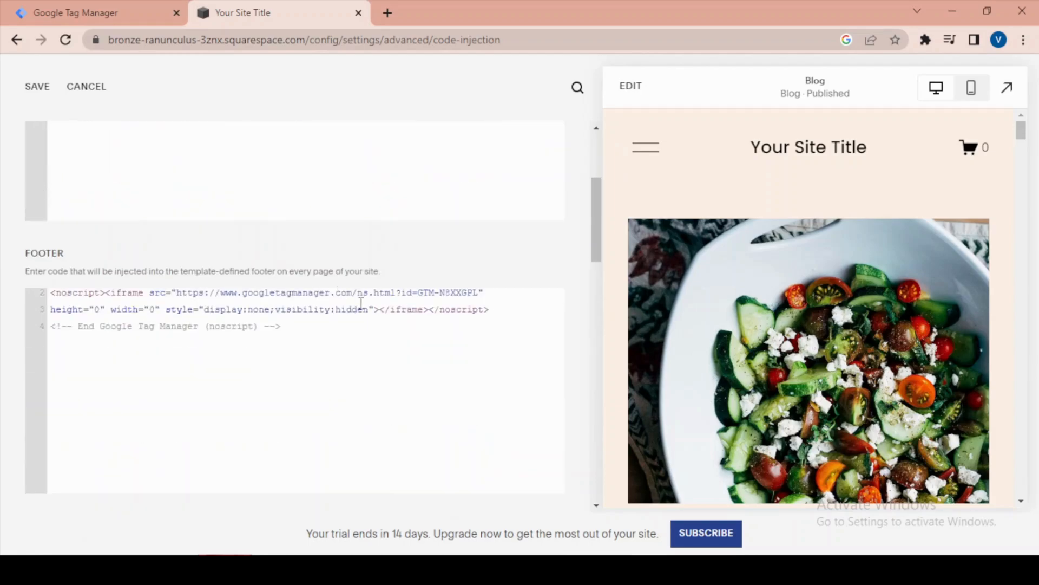
{"action": "scroll", "scroll_direction": "up", "scroll_amount": 3}
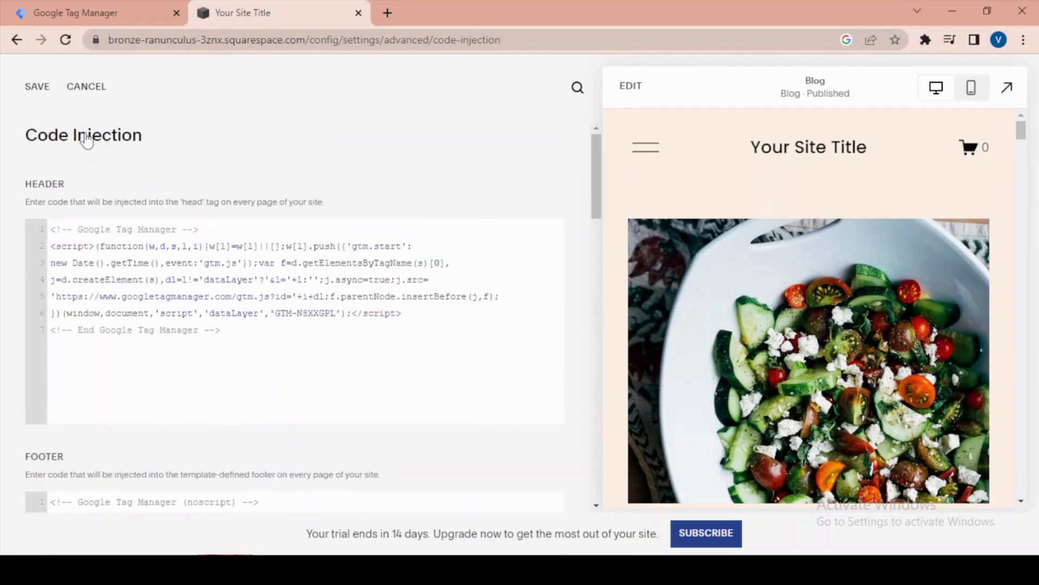
{"action": "mouse_move", "coordinate": [325, 193]}
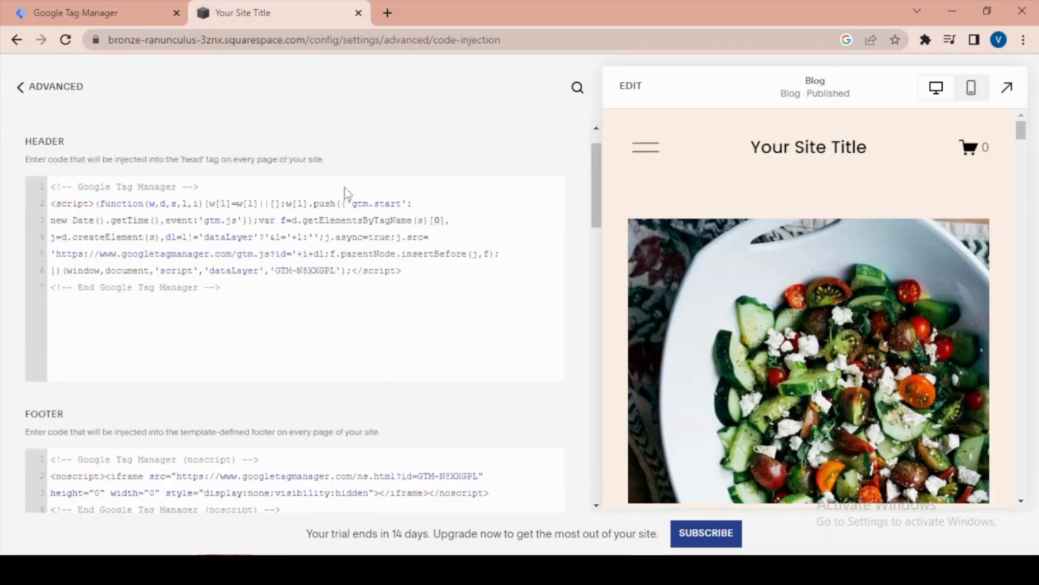
{"action": "scroll", "scroll_direction": "down", "scroll_amount": 3}
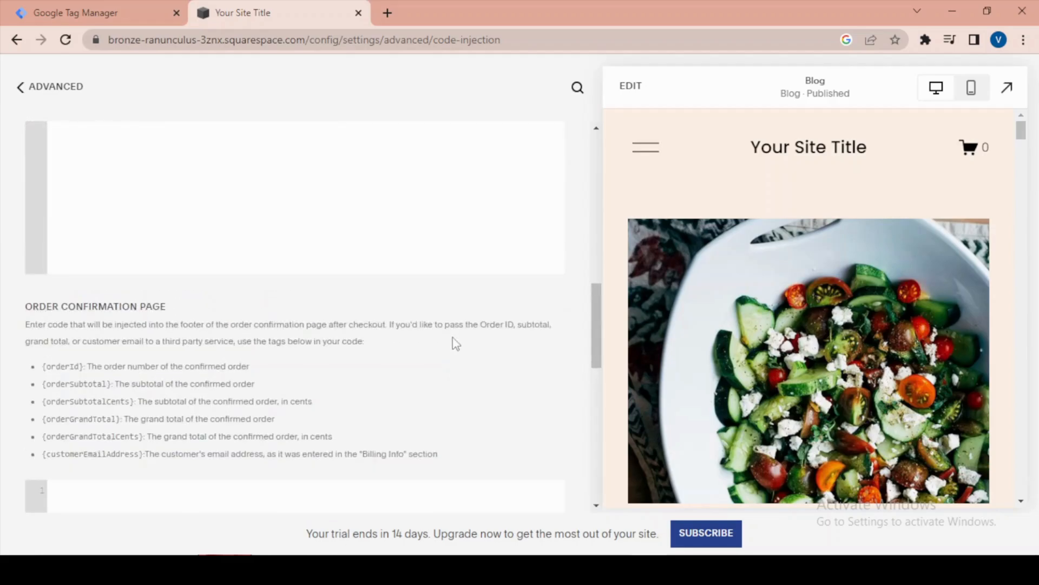
{"action": "scroll", "scroll_direction": "up", "scroll_amount": 3}
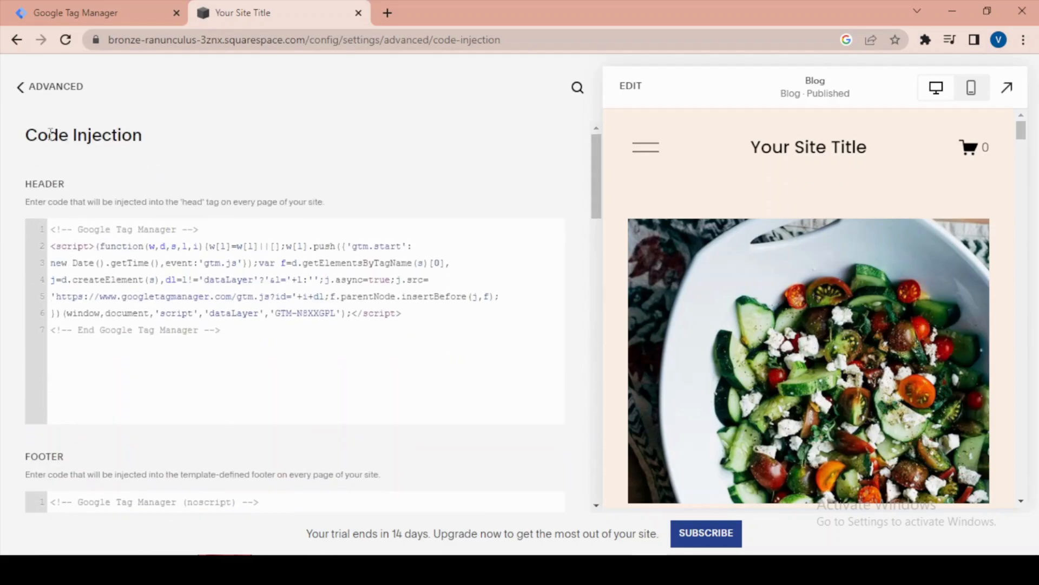
{"action": "left_click", "coordinate": [74, 12]}
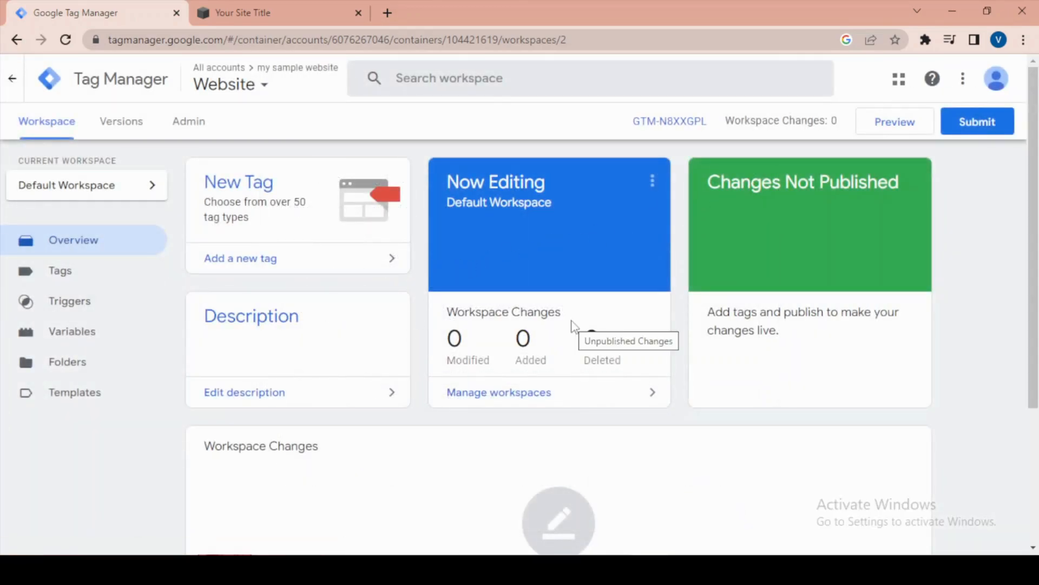
{"action": "mouse_move", "coordinate": [898, 171]}
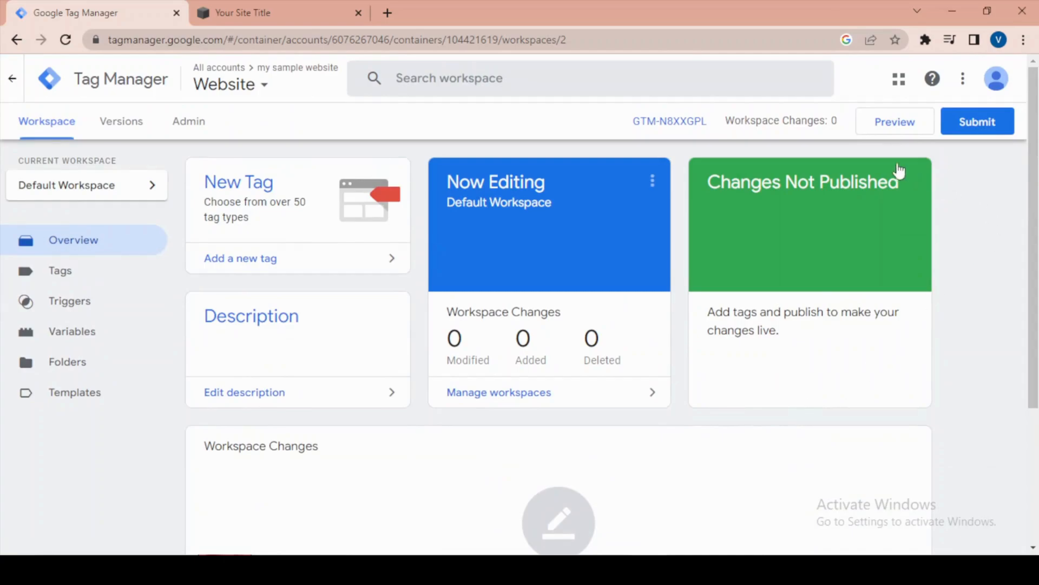
Launch GTM preview so Tag Assistant opens, then go back to the Squarespace 'Your Site Title' tab.
{"action": "left_click", "coordinate": [895, 121]}
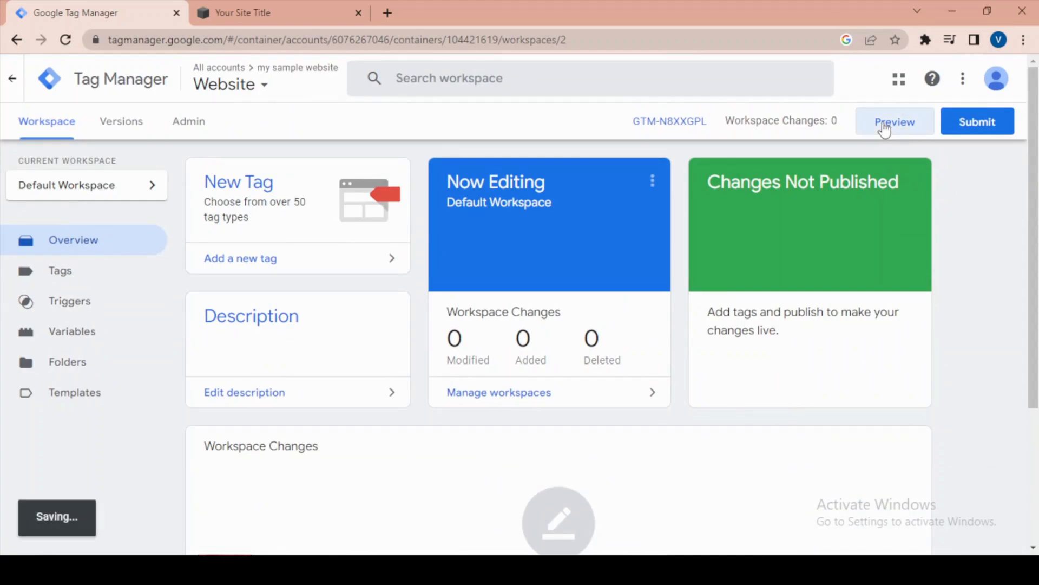
{"action": "left_click", "coordinate": [894, 121]}
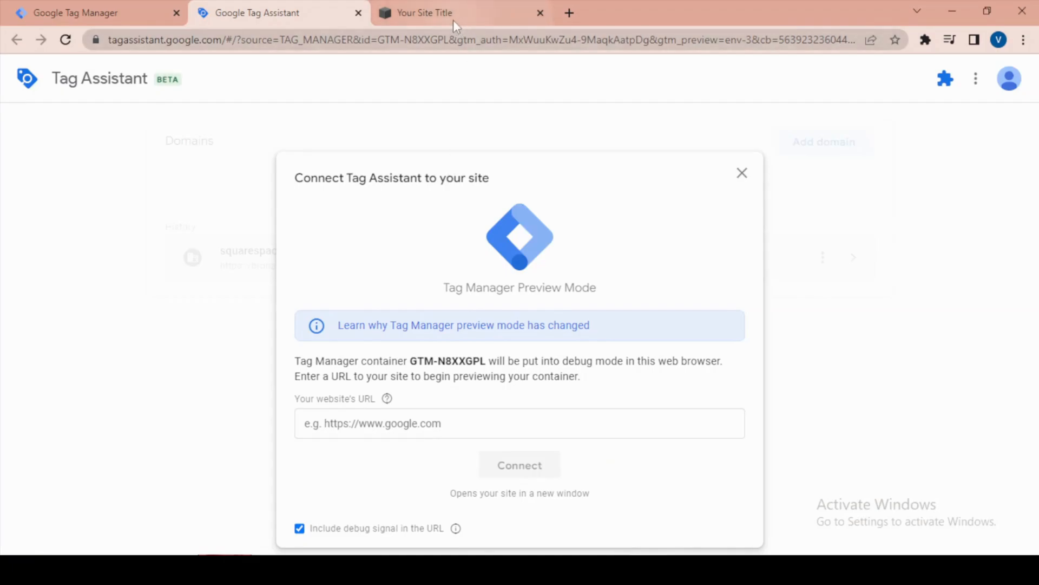
{"action": "mouse_move", "coordinate": [420, 13]}
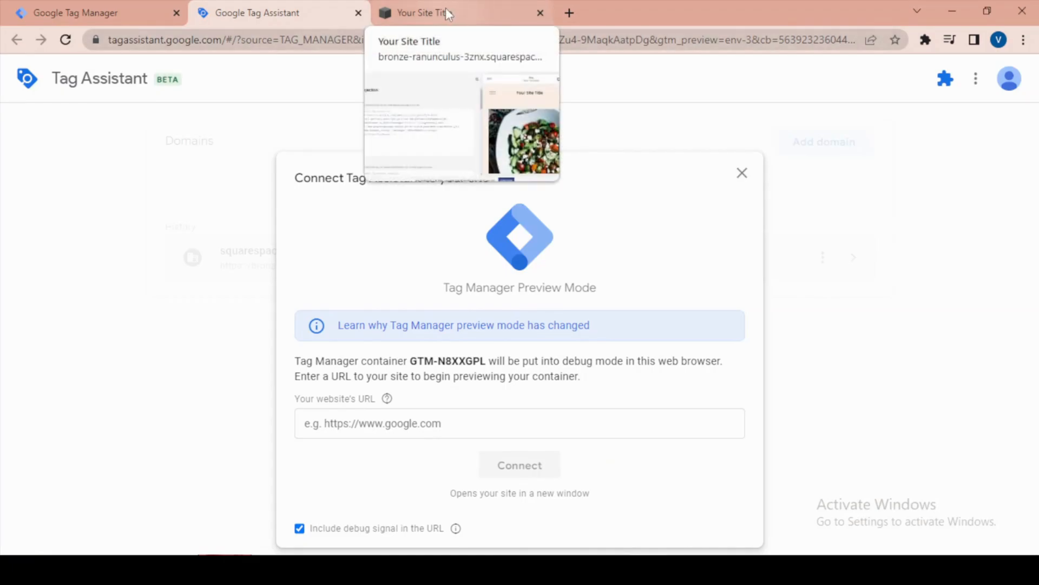
{"action": "left_click", "coordinate": [93, 12]}
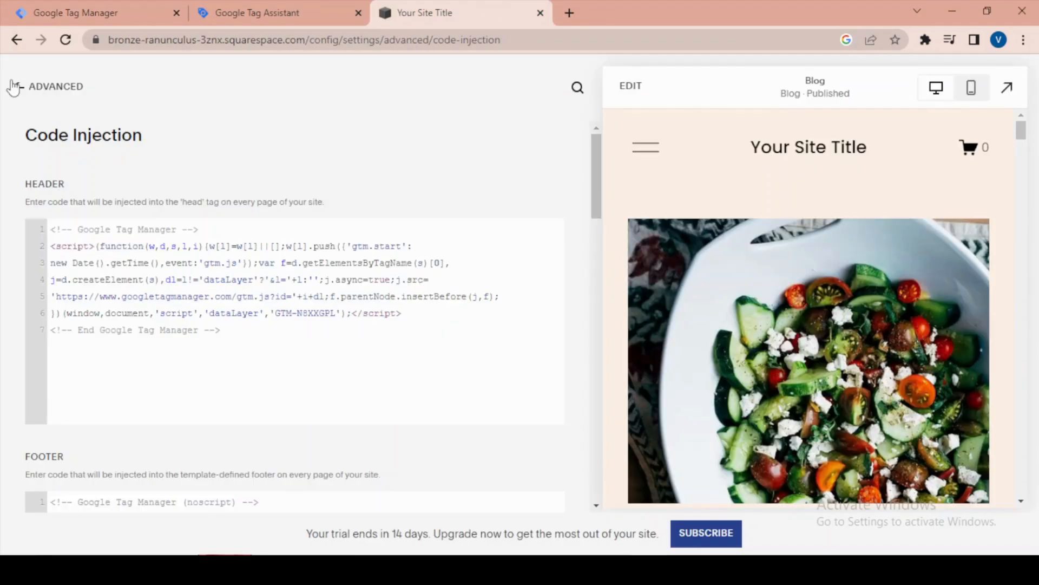
Back out of Code Injection through Advanced and Settings to the Squarespace site dashboard.
{"action": "left_click", "coordinate": [14, 86]}
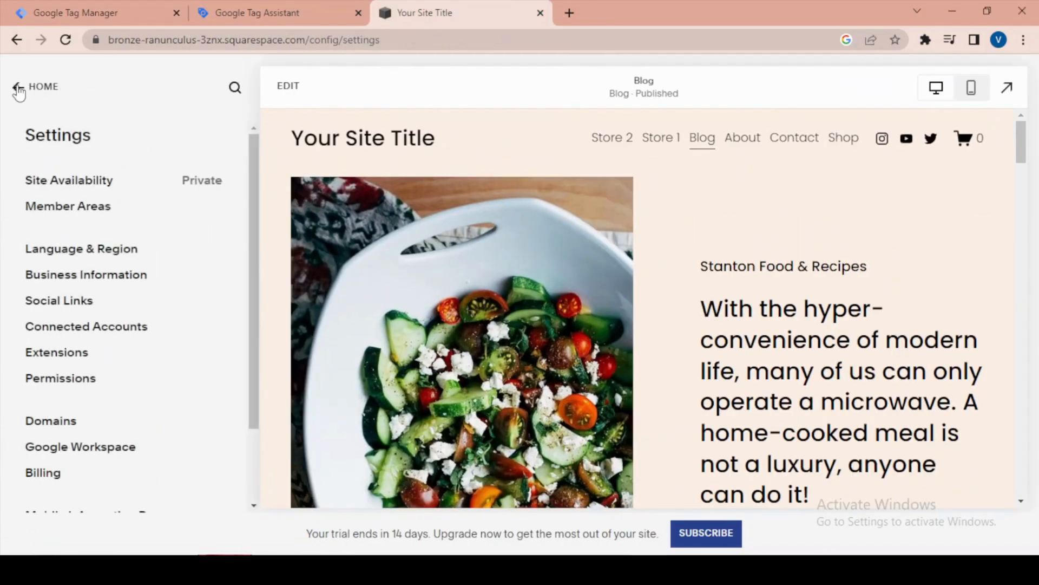
{"action": "left_click", "coordinate": [16, 86]}
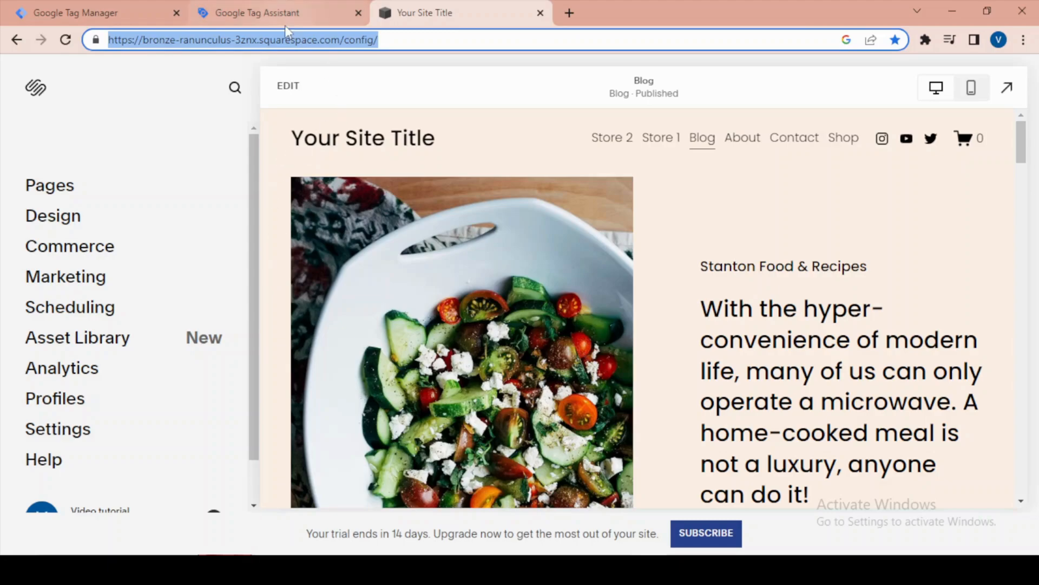
{"action": "left_click", "coordinate": [257, 12]}
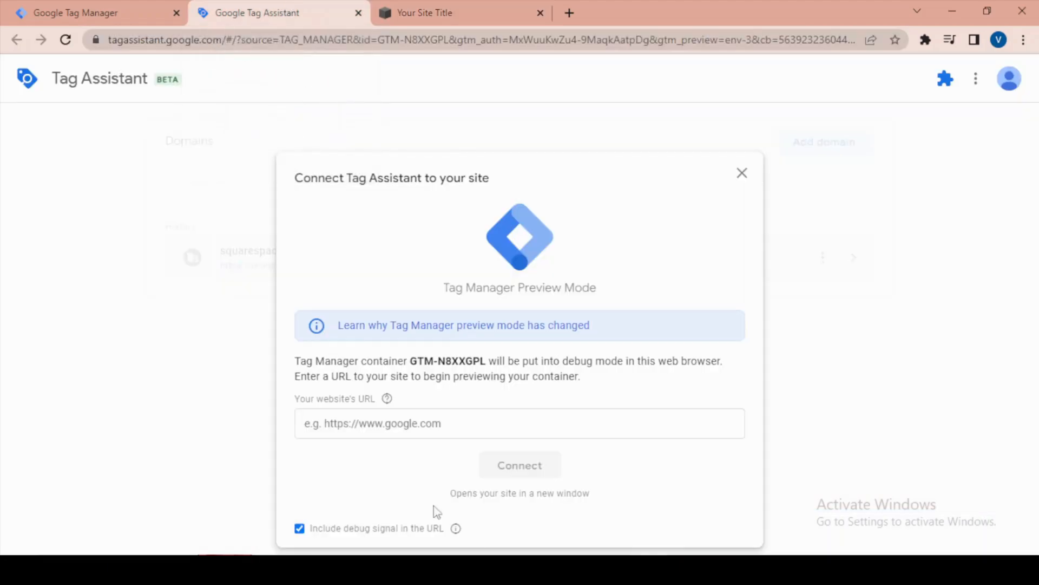
{"action": "type", "text": "https://bronze-ranunculus-3znx.squarespace.com/config/"}
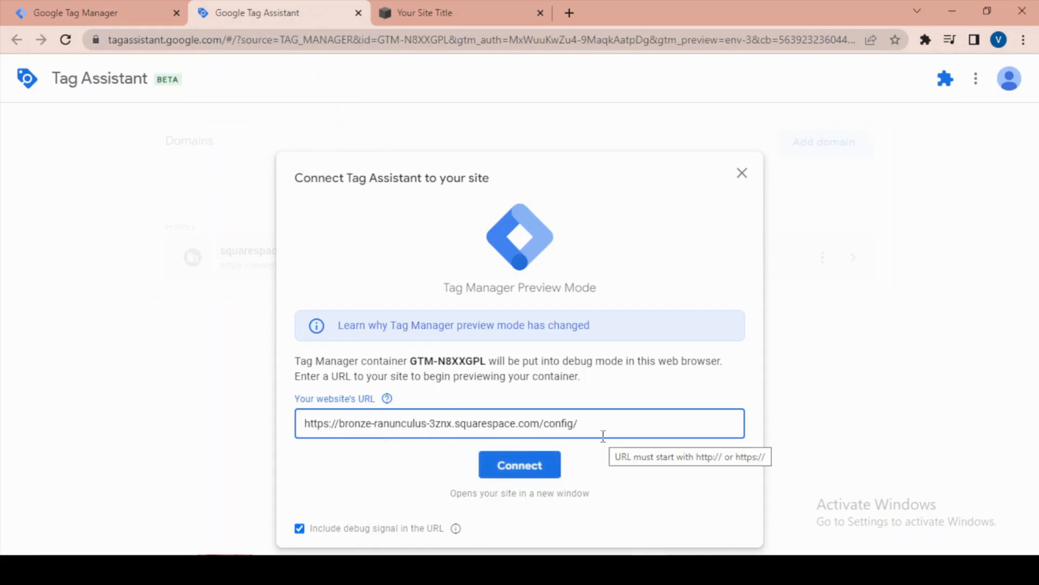
{"action": "double_click", "coordinate": [559, 423]}
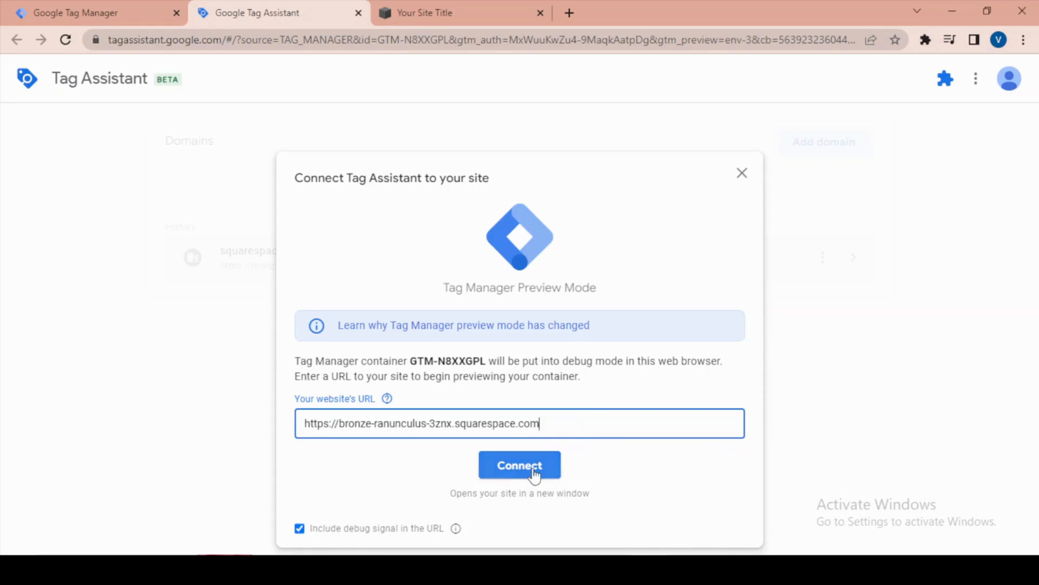
{"action": "left_click", "coordinate": [519, 465]}
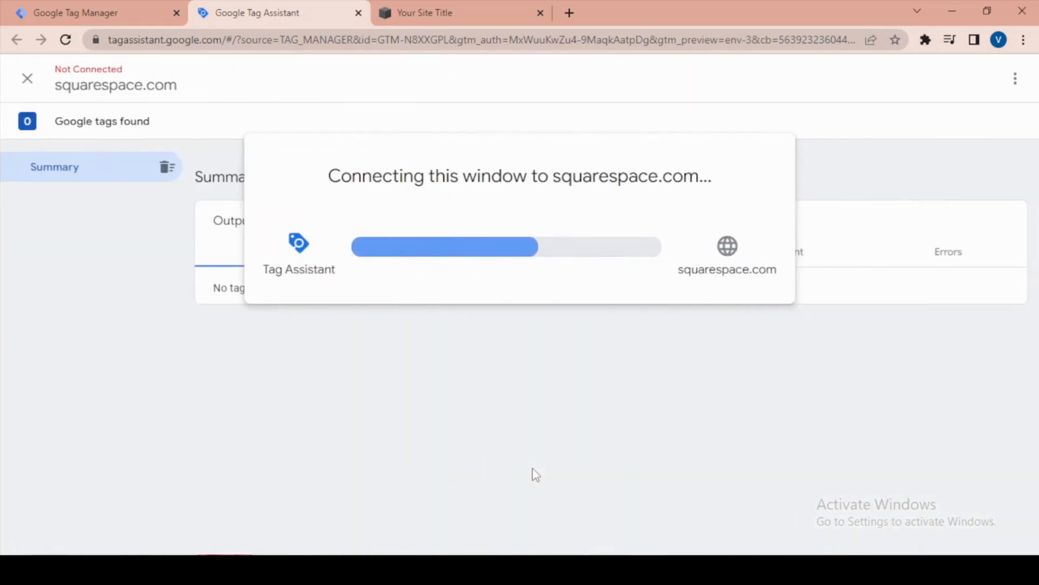
{"action": "left_click", "coordinate": [462, 12]}
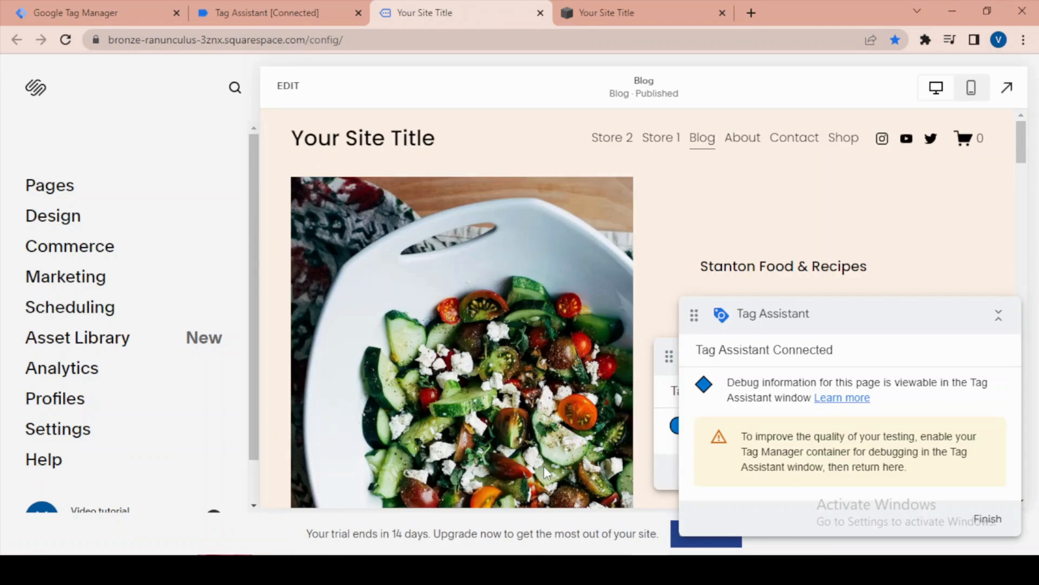
{"action": "mouse_move", "coordinate": [987, 519]}
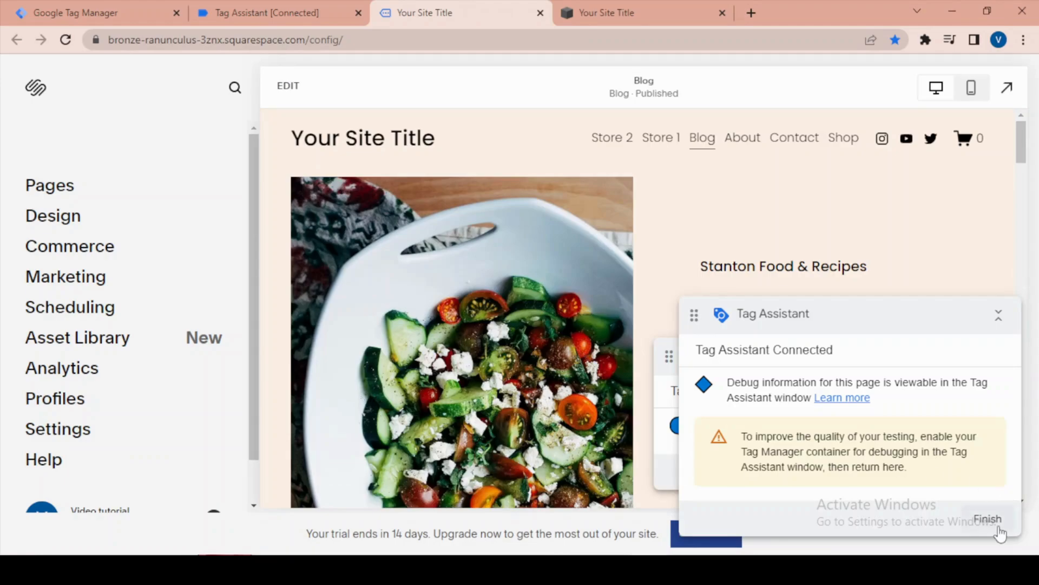
Continue past the Connected! dialog and switch back to the 'Your Site Title' Squarespace tab.
{"action": "left_click", "coordinate": [987, 519]}
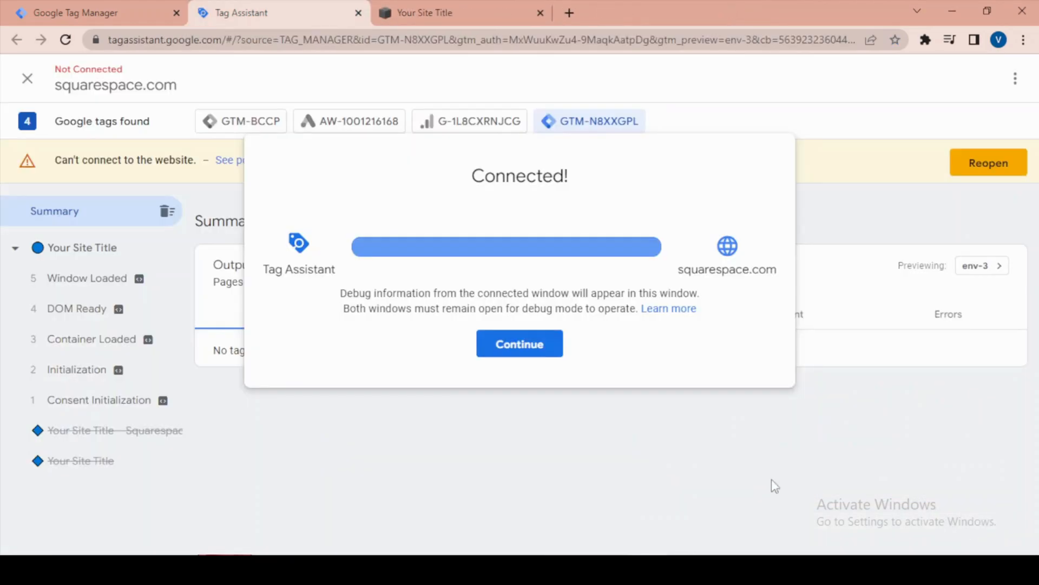
{"action": "mouse_move", "coordinate": [519, 343]}
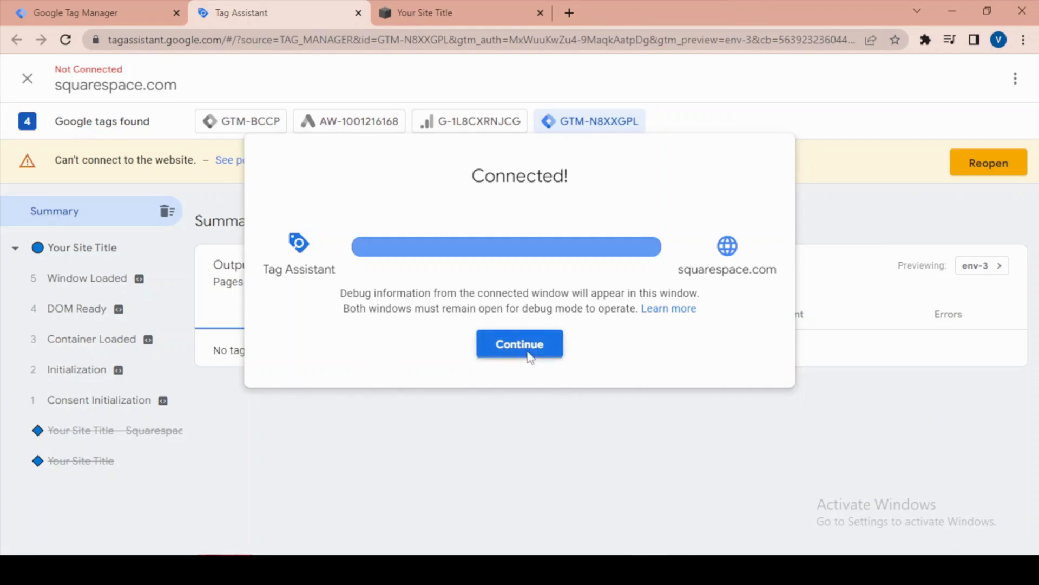
{"action": "left_click", "coordinate": [520, 343]}
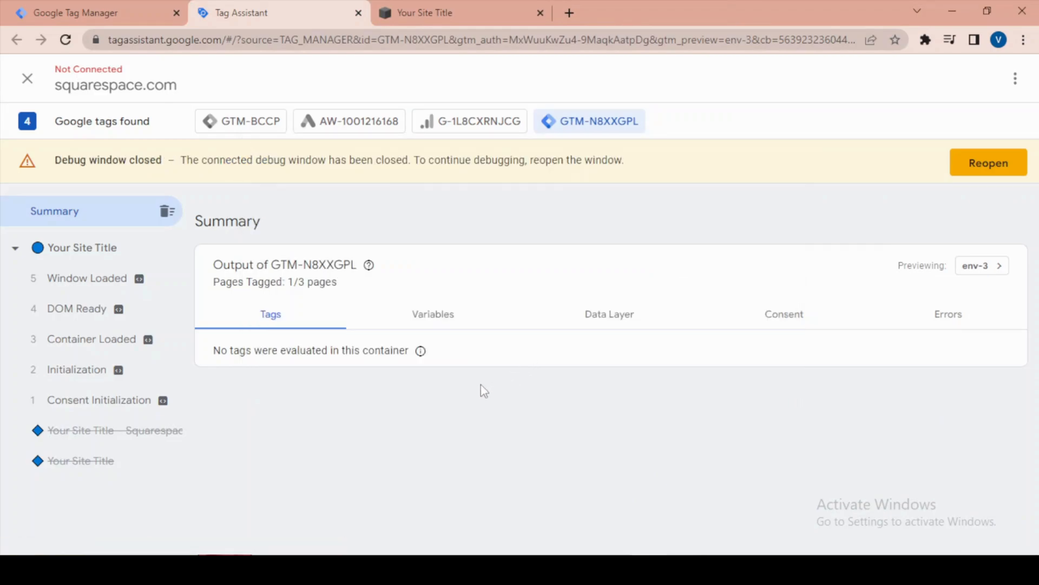
{"action": "mouse_move", "coordinate": [424, 30]}
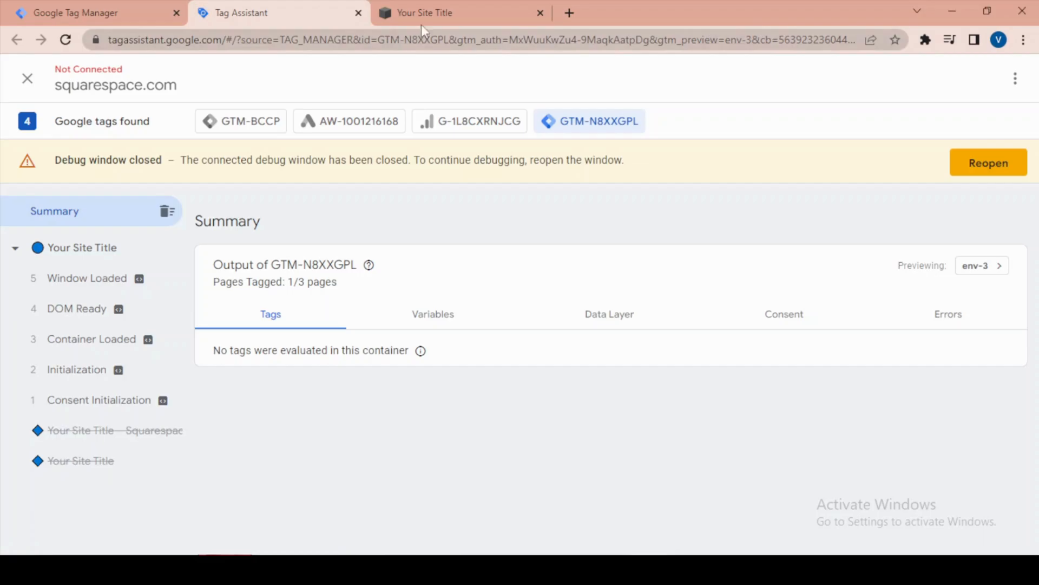
{"action": "left_click", "coordinate": [460, 13]}
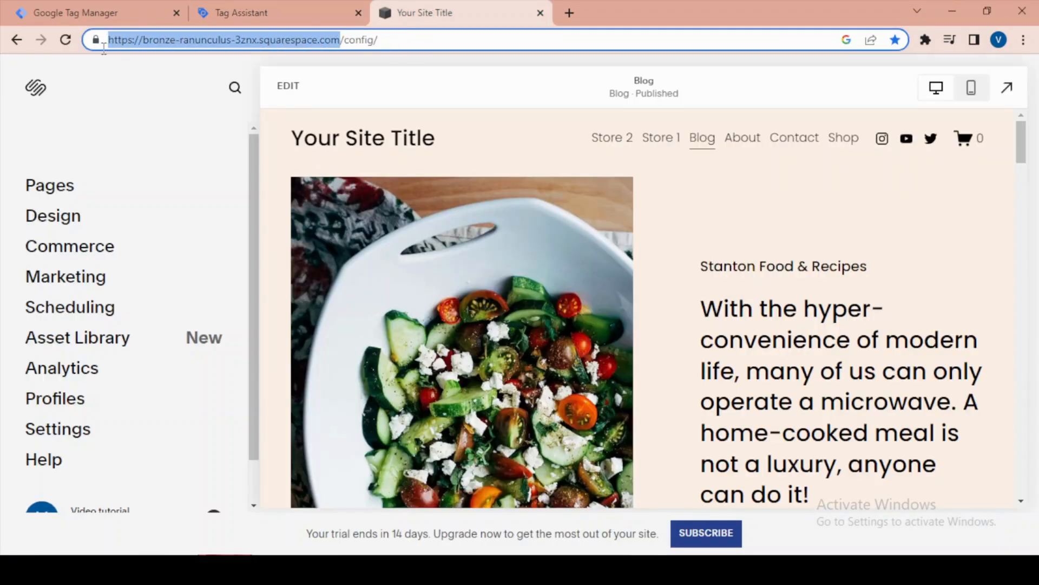
Load bronze-ranunculus-3znx.squarespace.com in a new tab, then close the disconnected Tag Assistant session.
{"action": "left_click", "coordinate": [569, 12]}
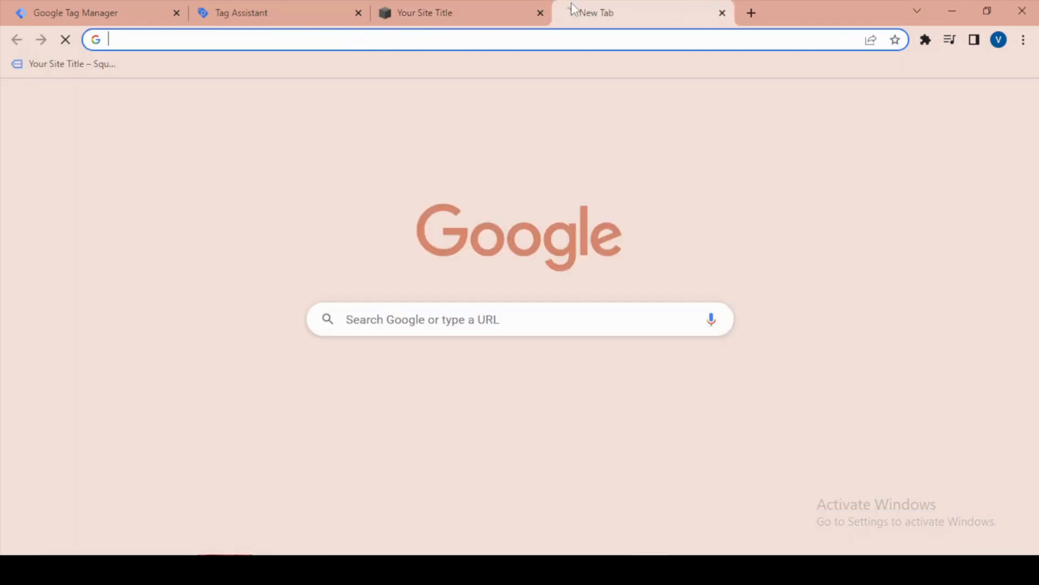
{"action": "type", "text": "https://bronze-ranunculus-3znx.squarespace.com/config/"}
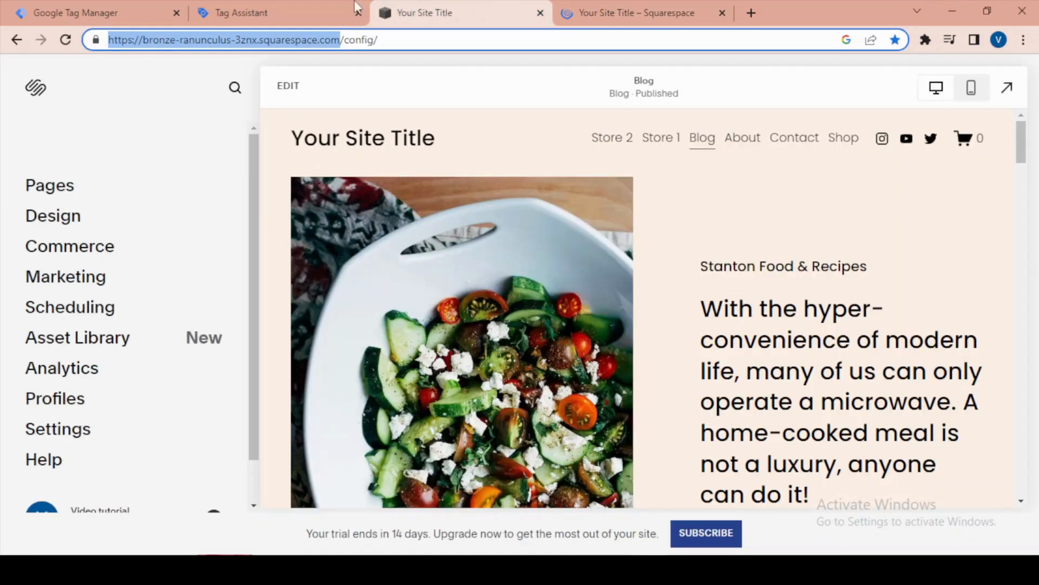
{"action": "left_click", "coordinate": [252, 13]}
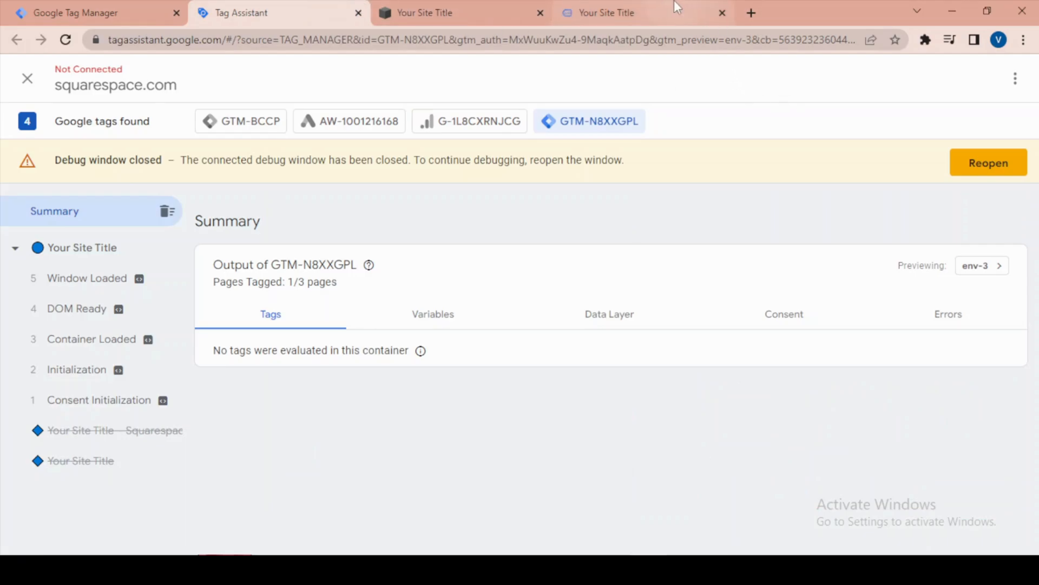
{"action": "mouse_move", "coordinate": [140, 214]}
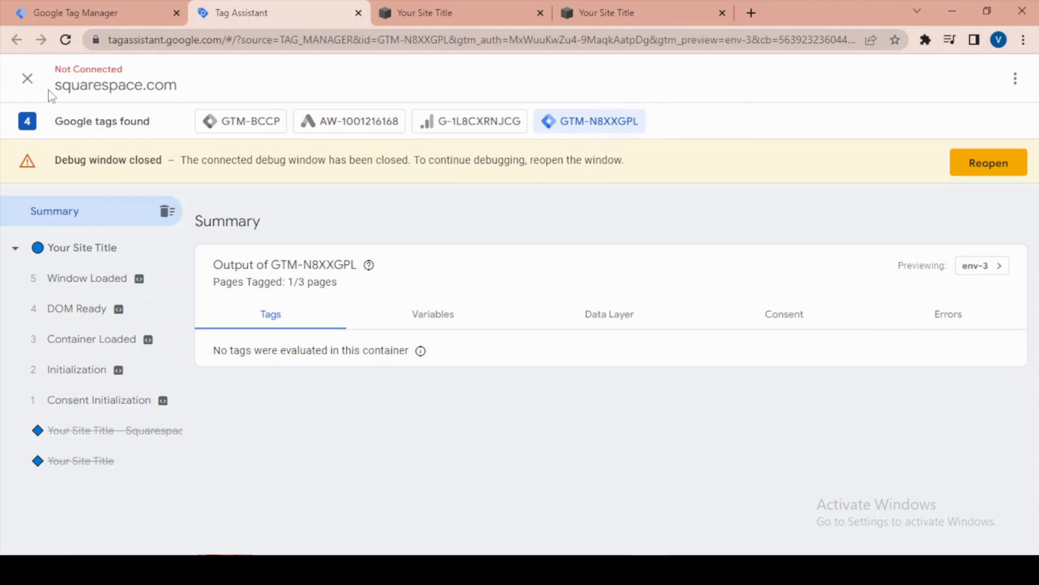
{"action": "left_click", "coordinate": [27, 78]}
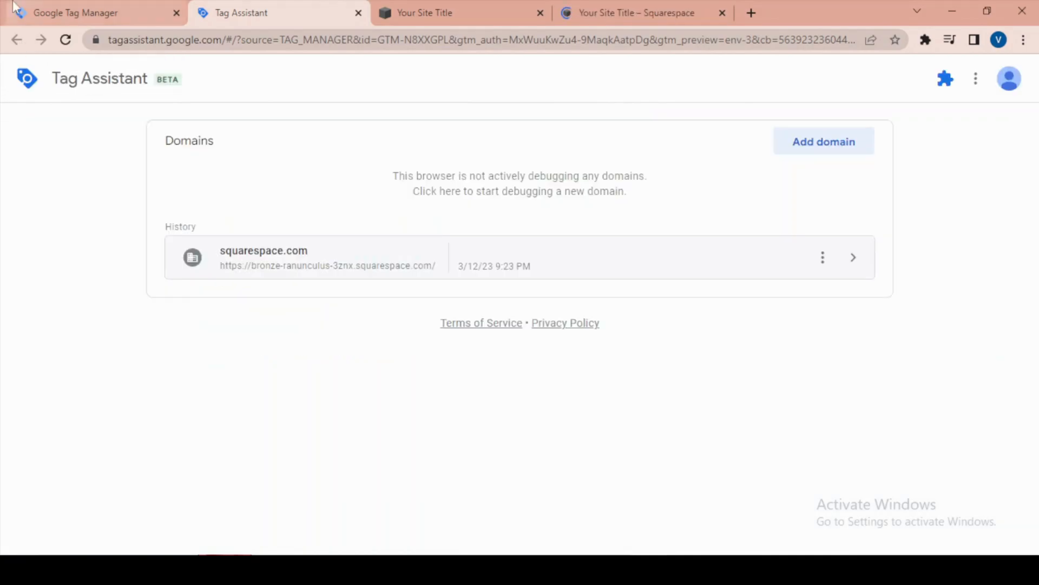
Start preview mode again for container GTM-N8XXGPL from the Tag Manager workspace.
{"action": "left_click", "coordinate": [76, 13]}
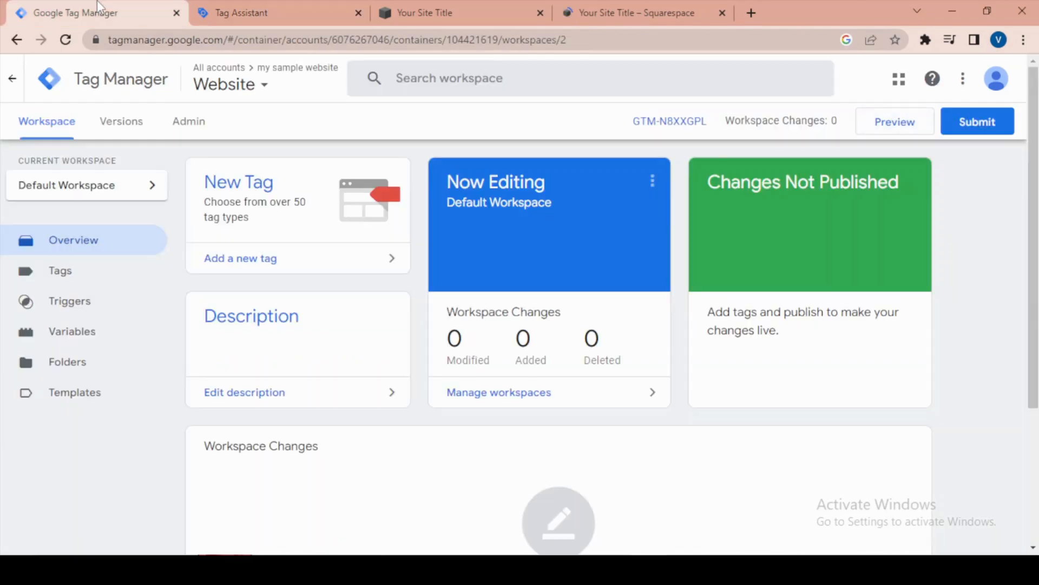
{"action": "mouse_move", "coordinate": [189, 285]}
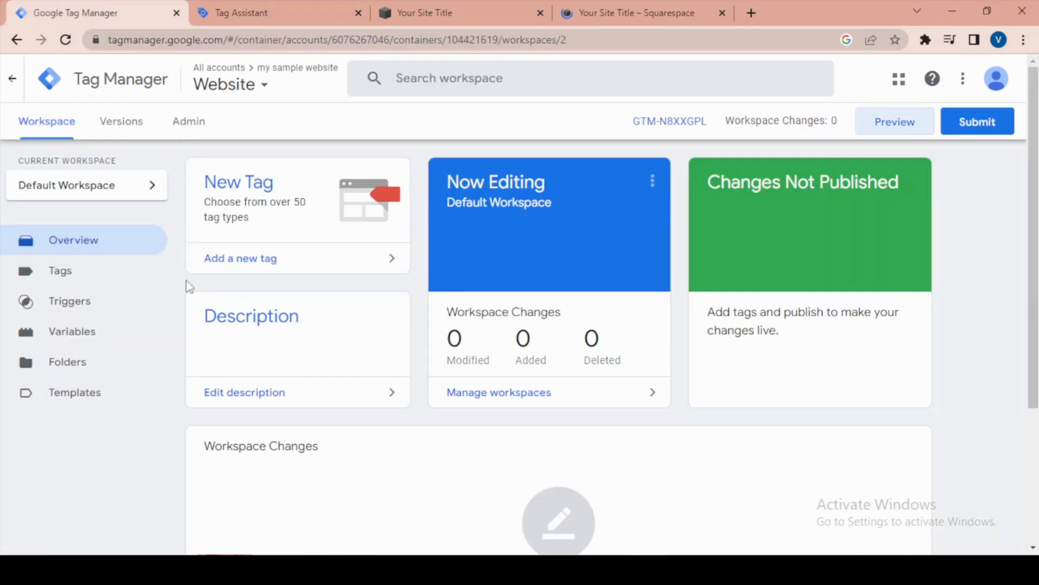
{"action": "mouse_move", "coordinate": [345, 315]}
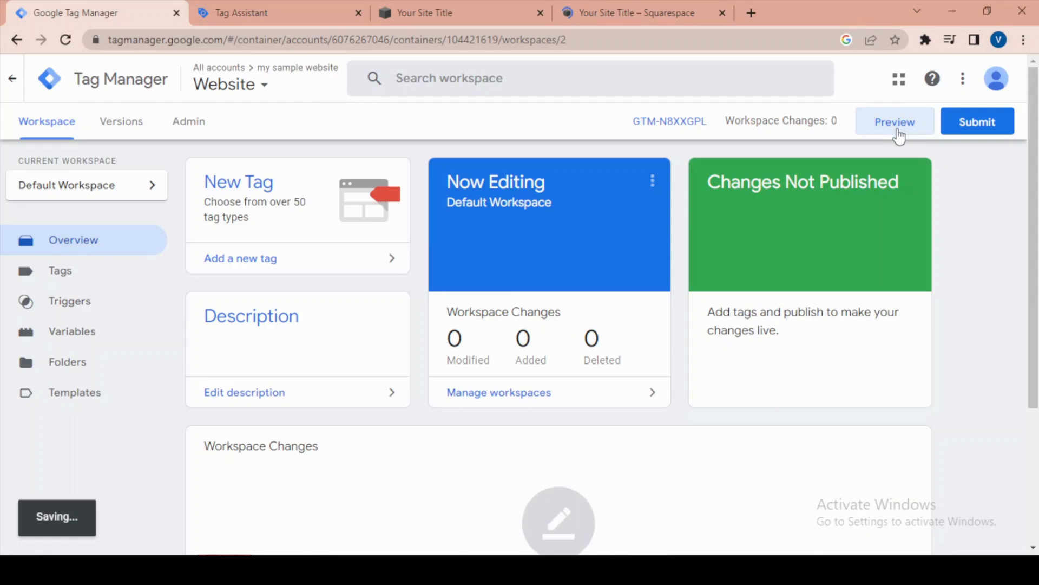
{"action": "left_click", "coordinate": [895, 121]}
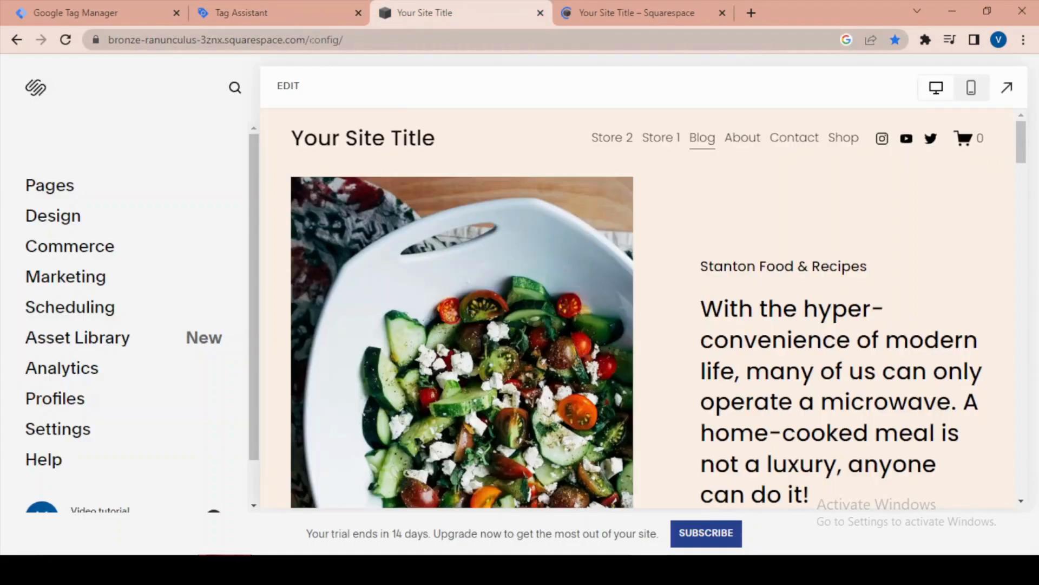
Connect Tag Assistant to the Squarespace site URL already in the field.
{"action": "left_click", "coordinate": [74, 12]}
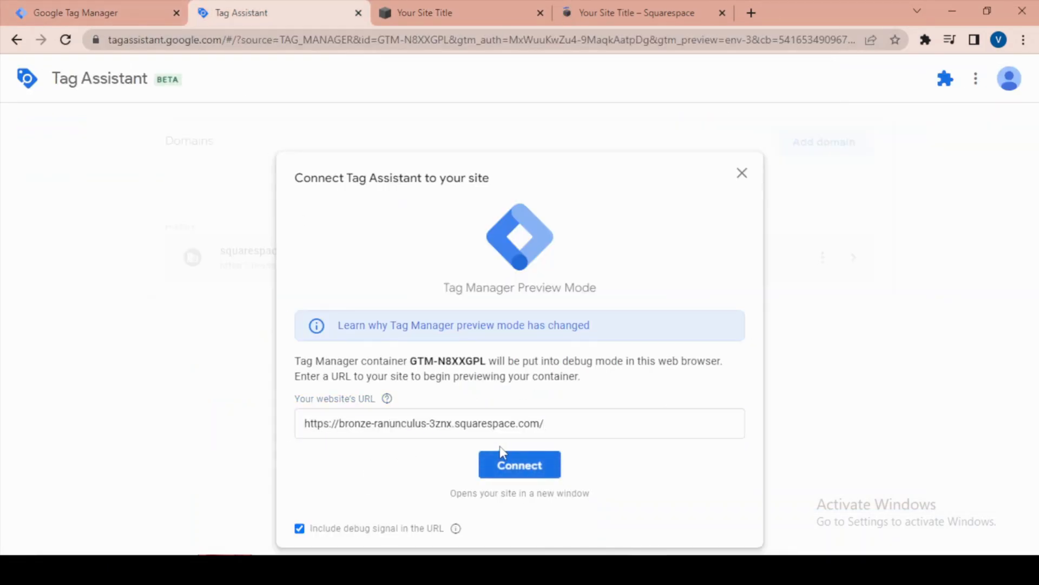
{"action": "left_click", "coordinate": [519, 464]}
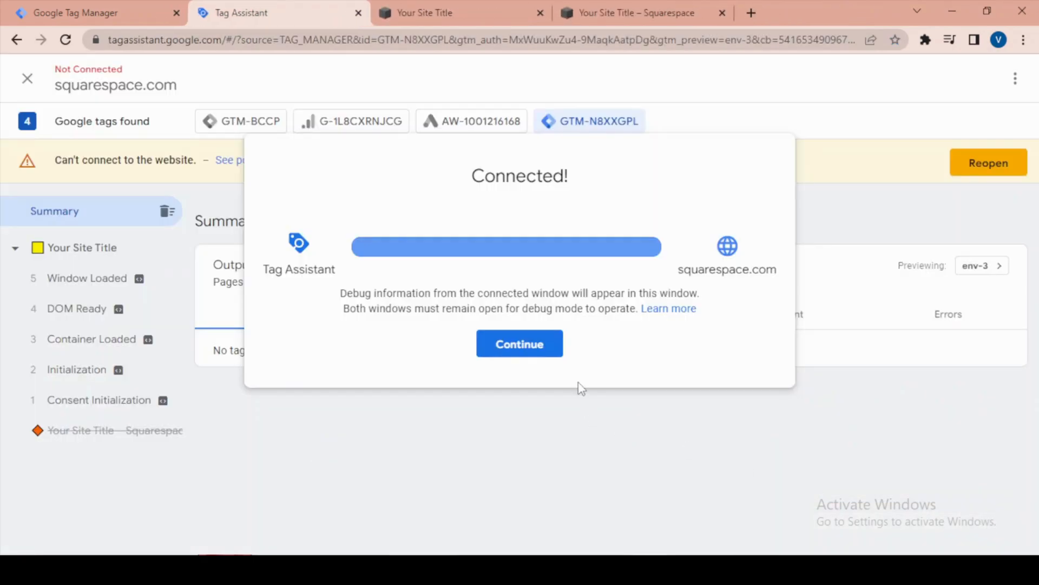
Dismiss Connected! and review Window Loaded, Container Loaded, Initialization and Consent Initialization events.
{"action": "left_click", "coordinate": [520, 343]}
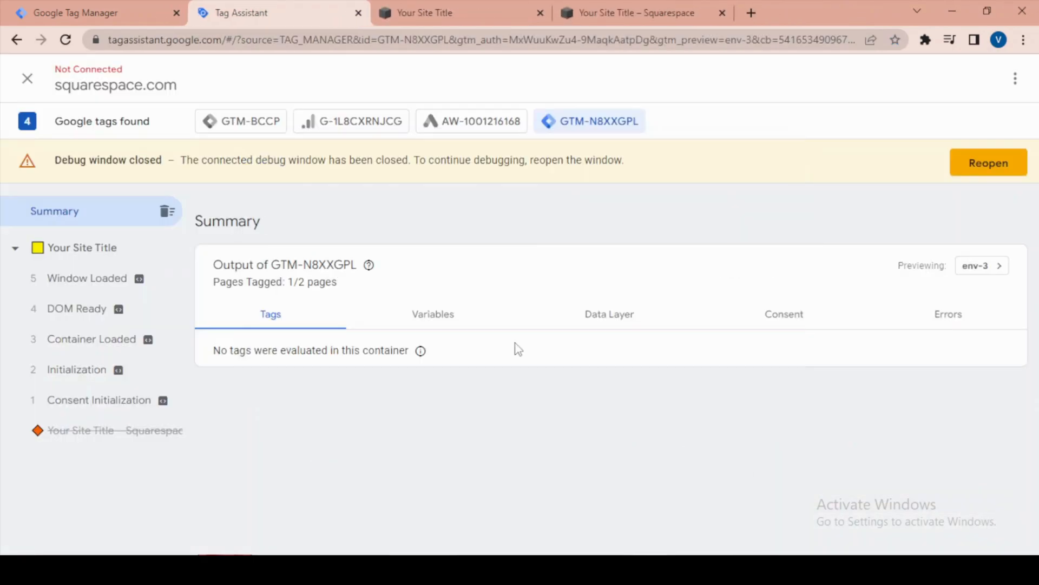
{"action": "mouse_move", "coordinate": [81, 248]}
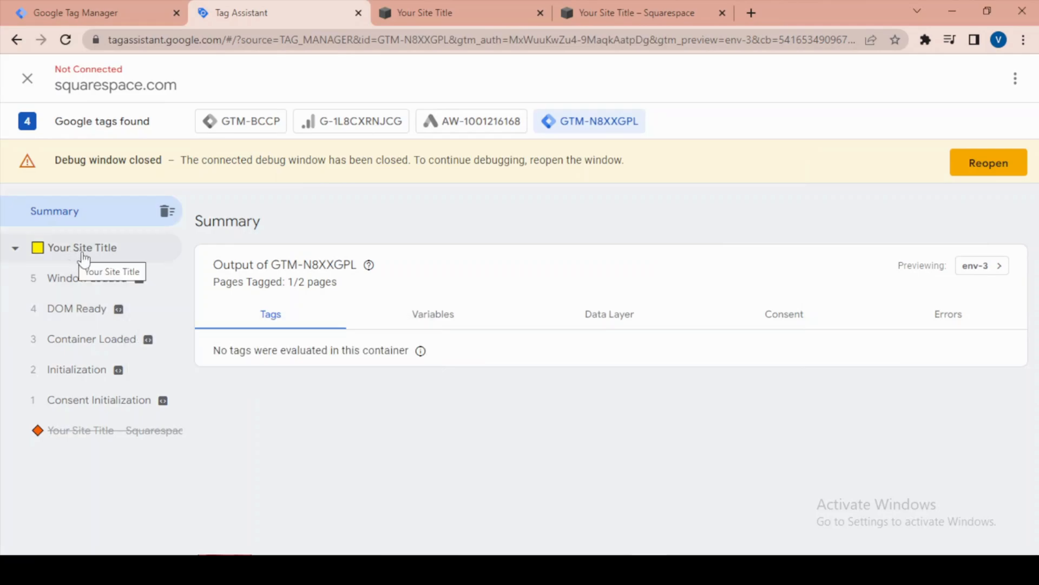
{"action": "left_click", "coordinate": [86, 277]}
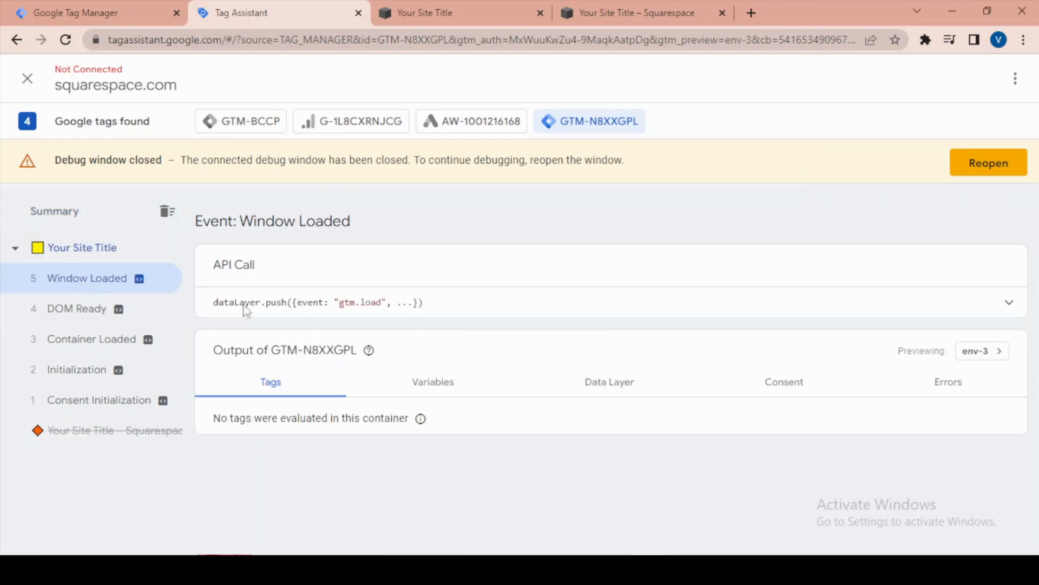
{"action": "mouse_move", "coordinate": [85, 316]}
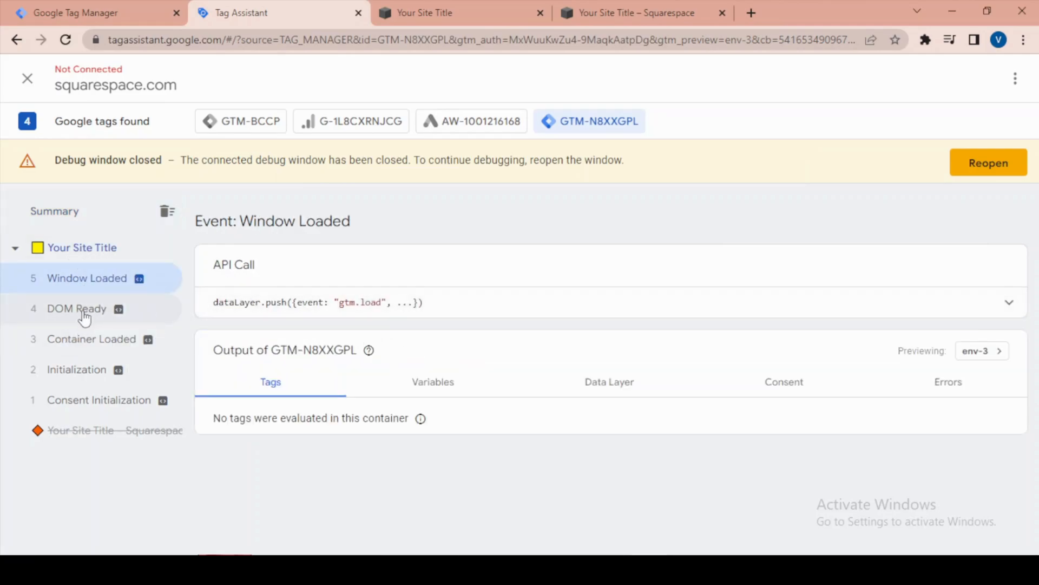
{"action": "left_click", "coordinate": [91, 339]}
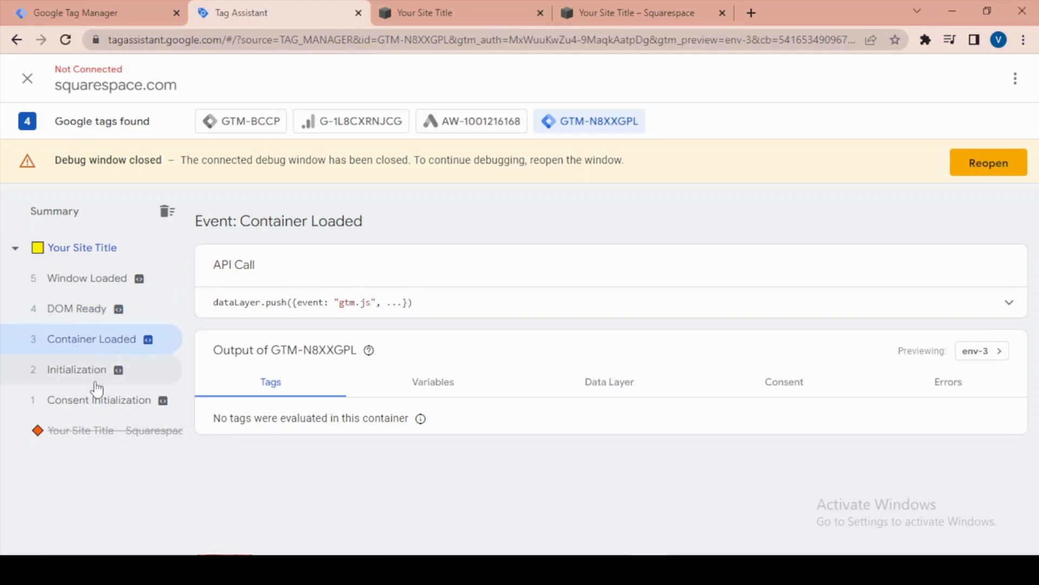
{"action": "left_click", "coordinate": [77, 369]}
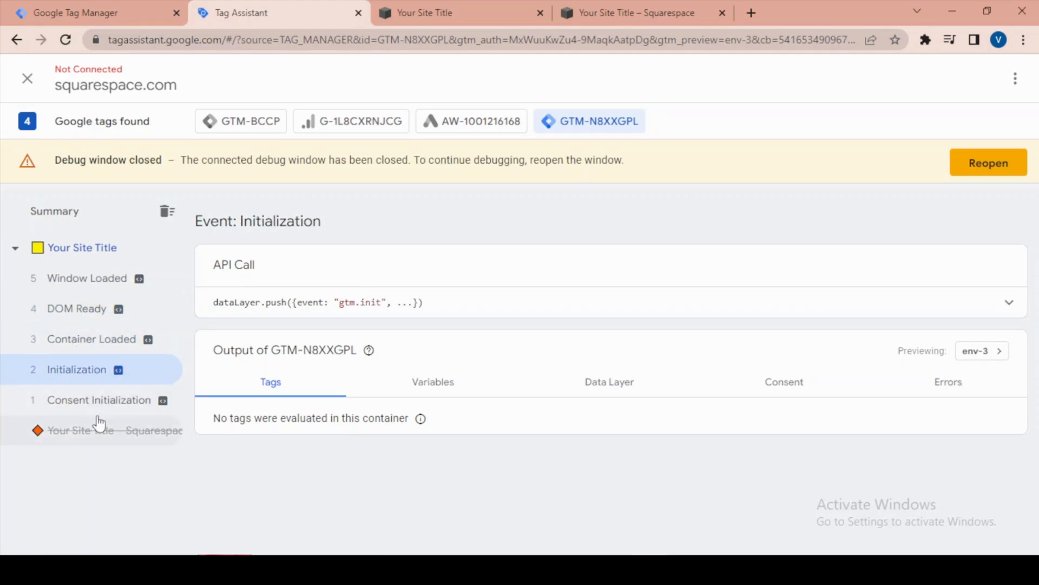
{"action": "left_click", "coordinate": [82, 247]}
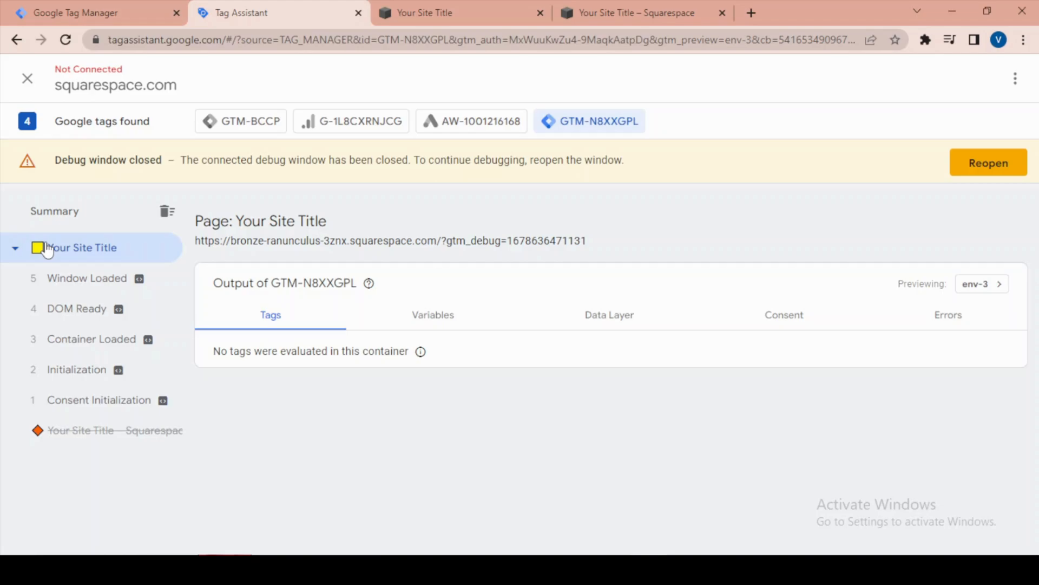
{"action": "mouse_move", "coordinate": [776, 352]}
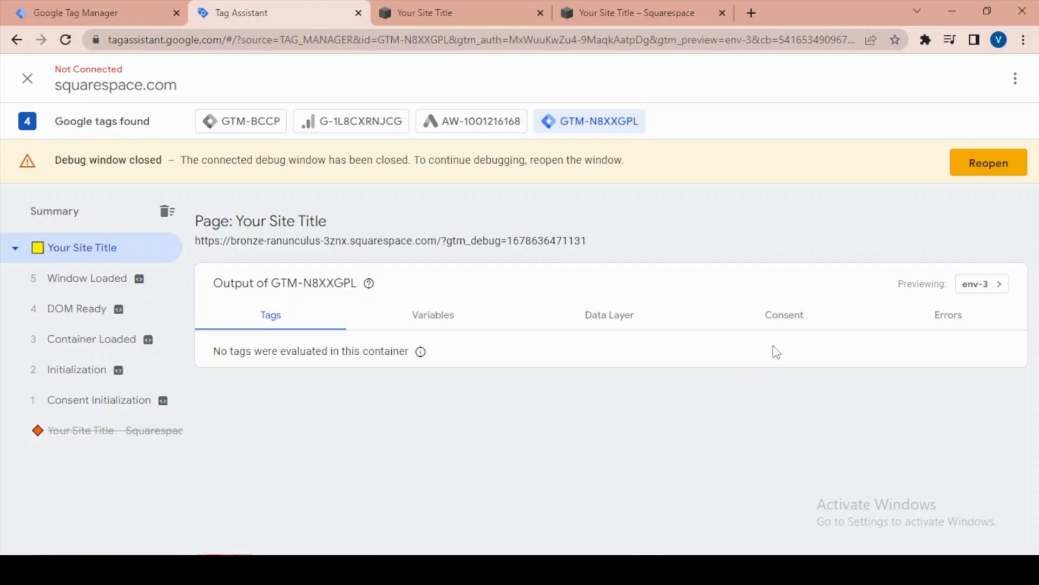
{"action": "mouse_move", "coordinate": [525, 303]}
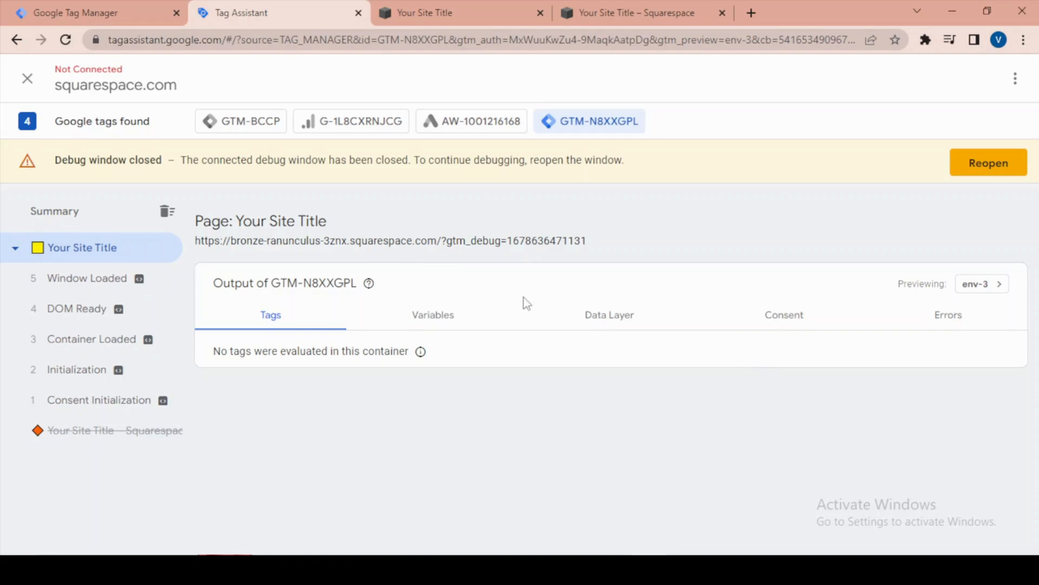